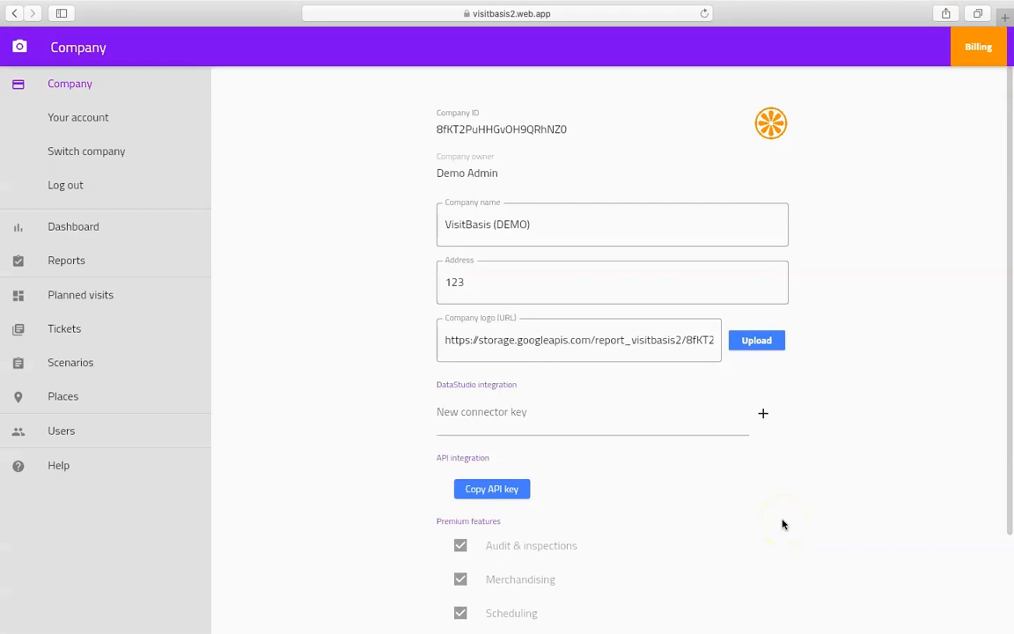
mouse_move(309, 293)
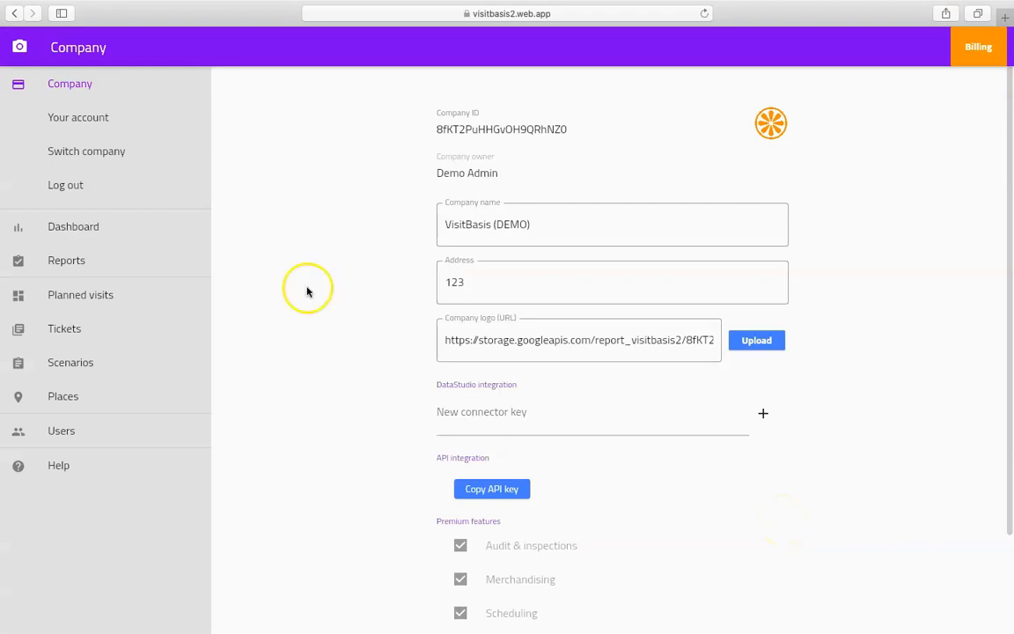
mouse_move(194, 102)
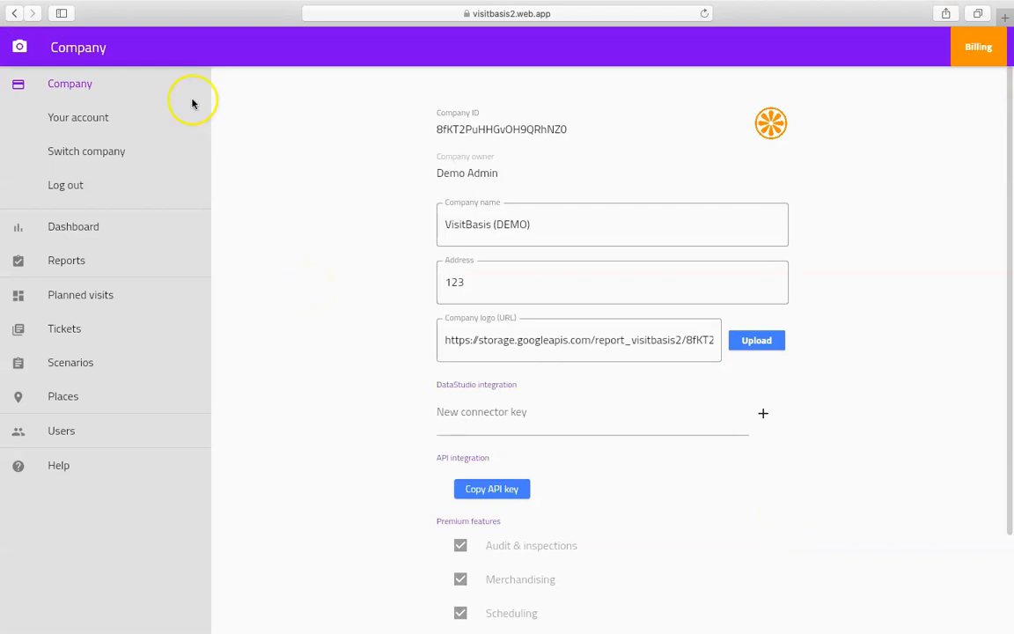
mouse_move(500, 443)
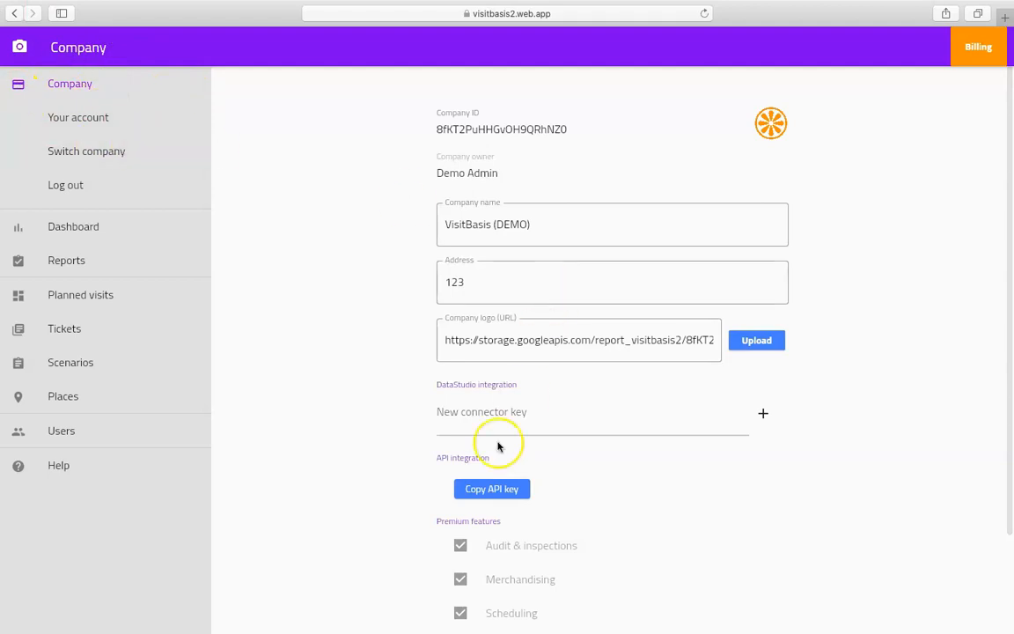
Add a connector key named 'Test report' and open its Report list link in Data Studio
left_click(591, 412)
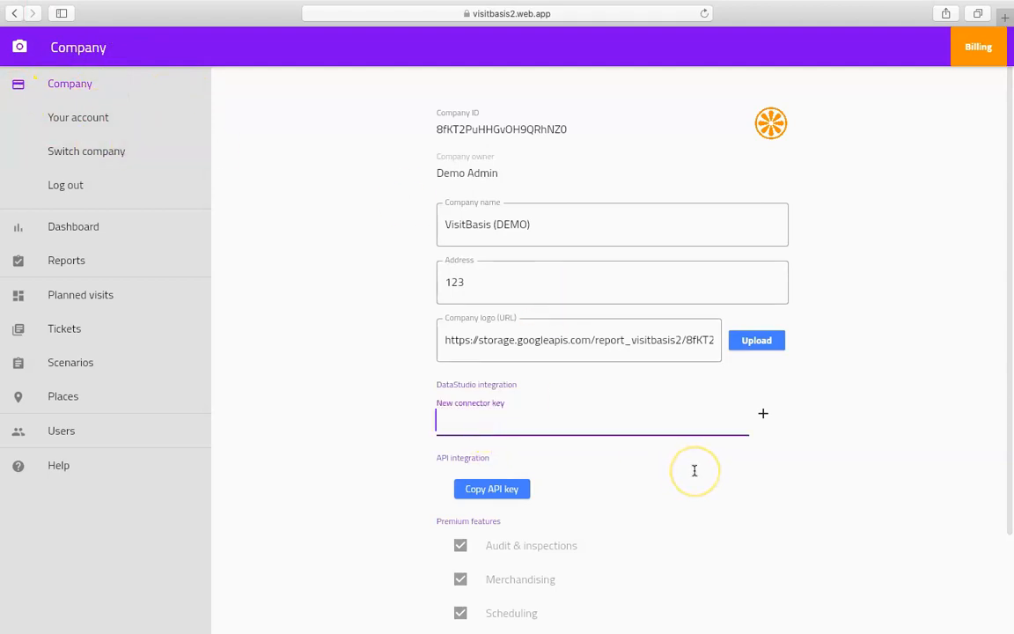
mouse_move(696, 475)
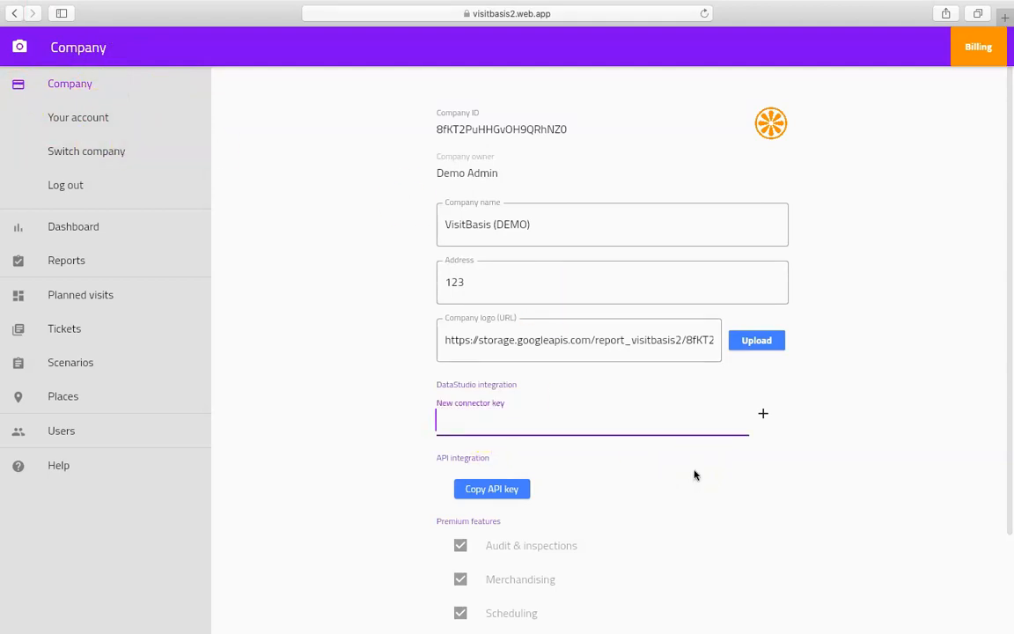
type("Test report")
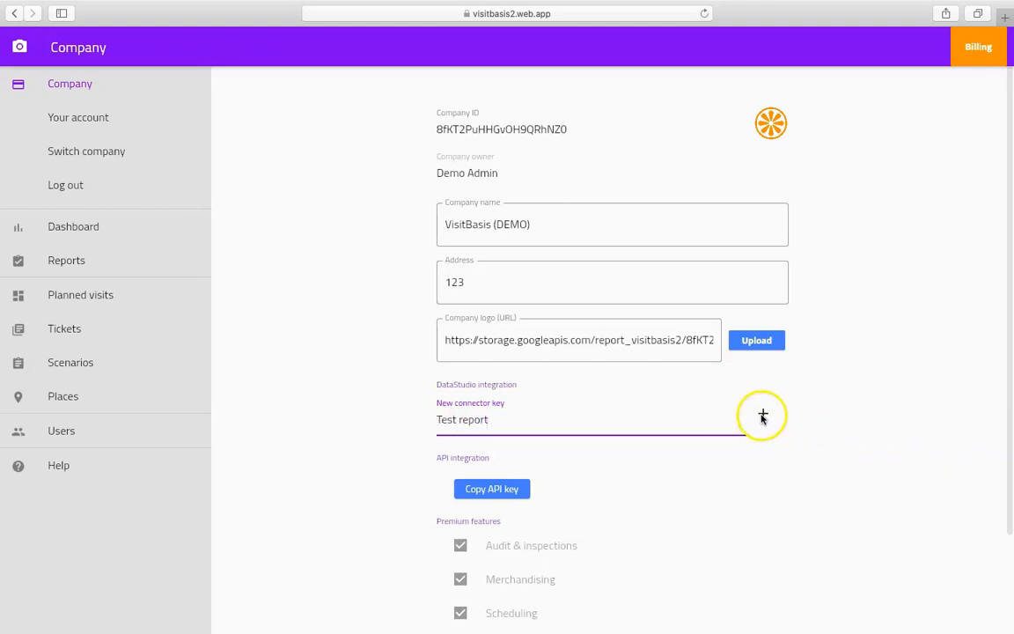
left_click(764, 414)
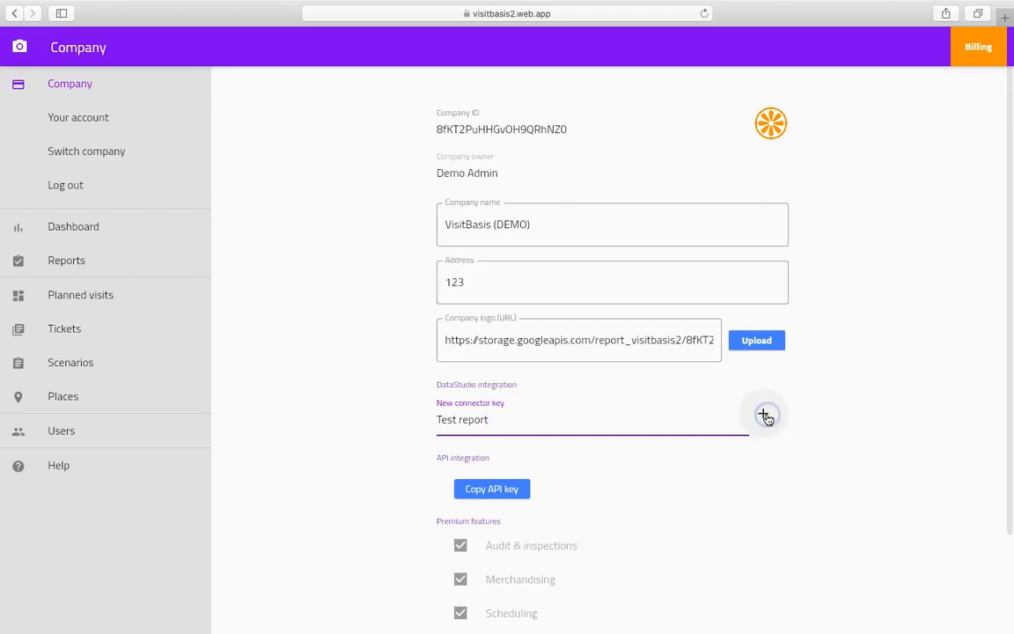
left_click(764, 414)
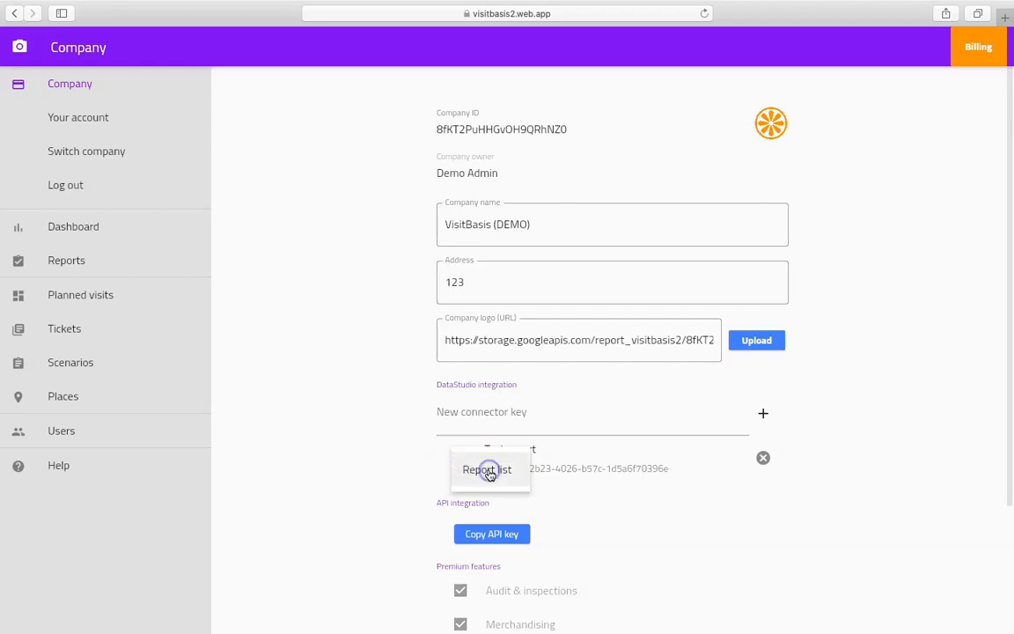
left_click(485, 469)
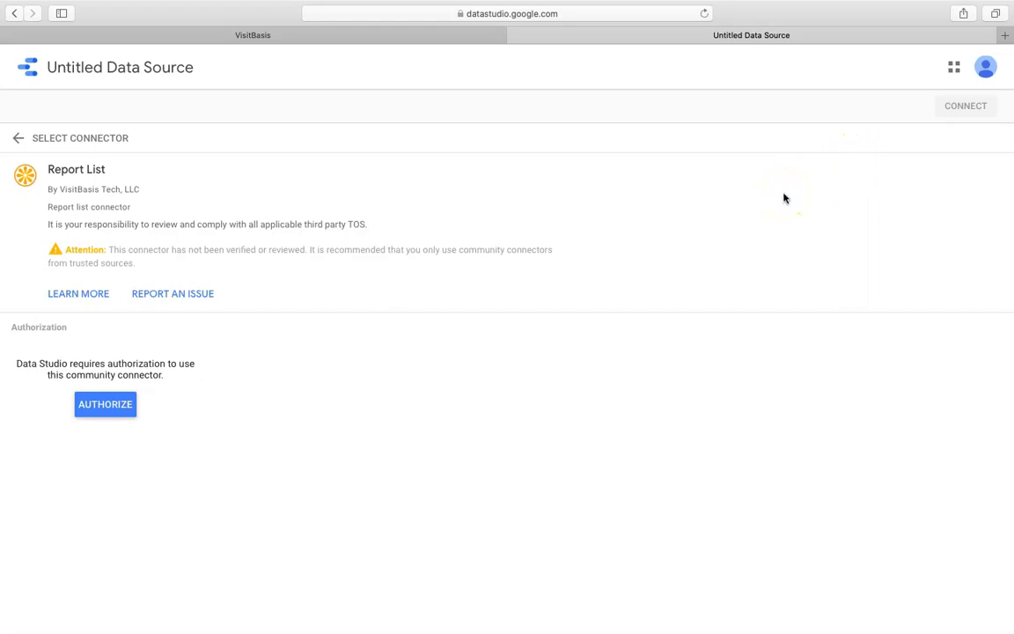
mouse_move(555, 169)
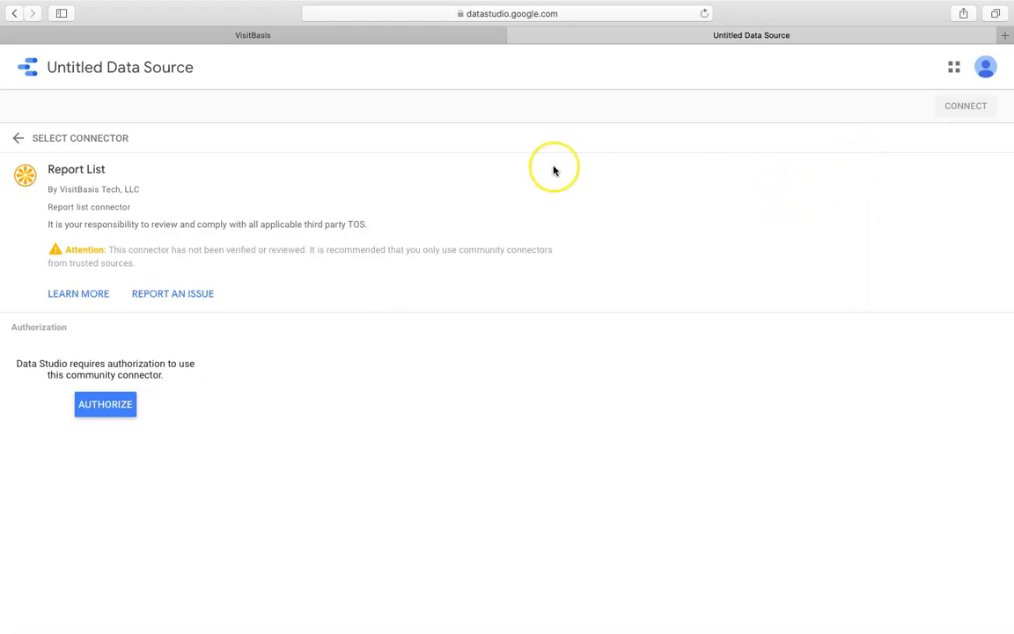
mouse_move(553, 169)
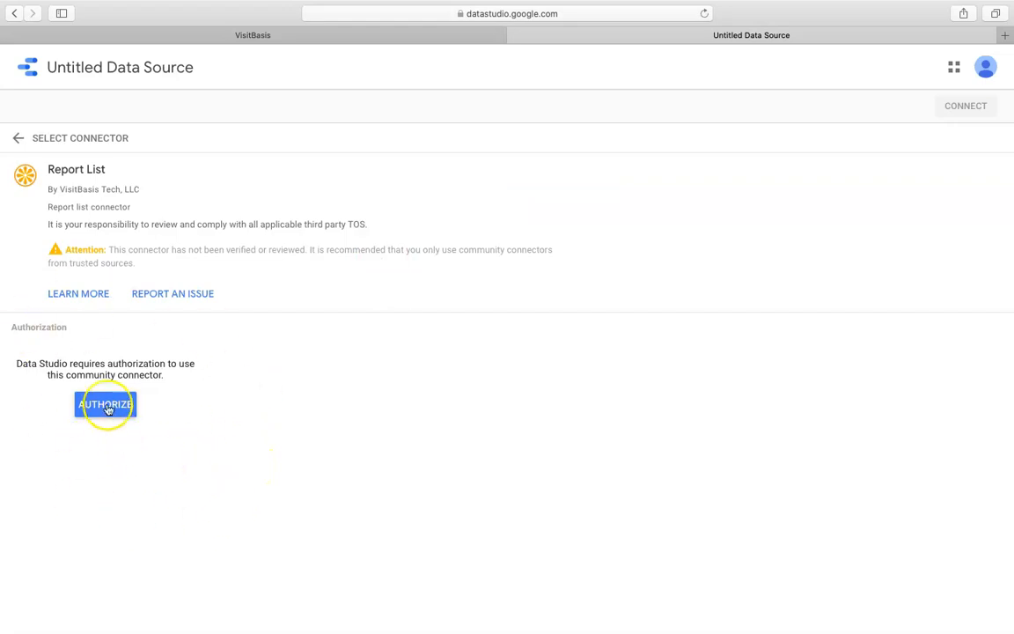
Authorize ReportList: choose the account, go to ReportList (unsafe) past the warning, and Allow access
left_click(106, 403)
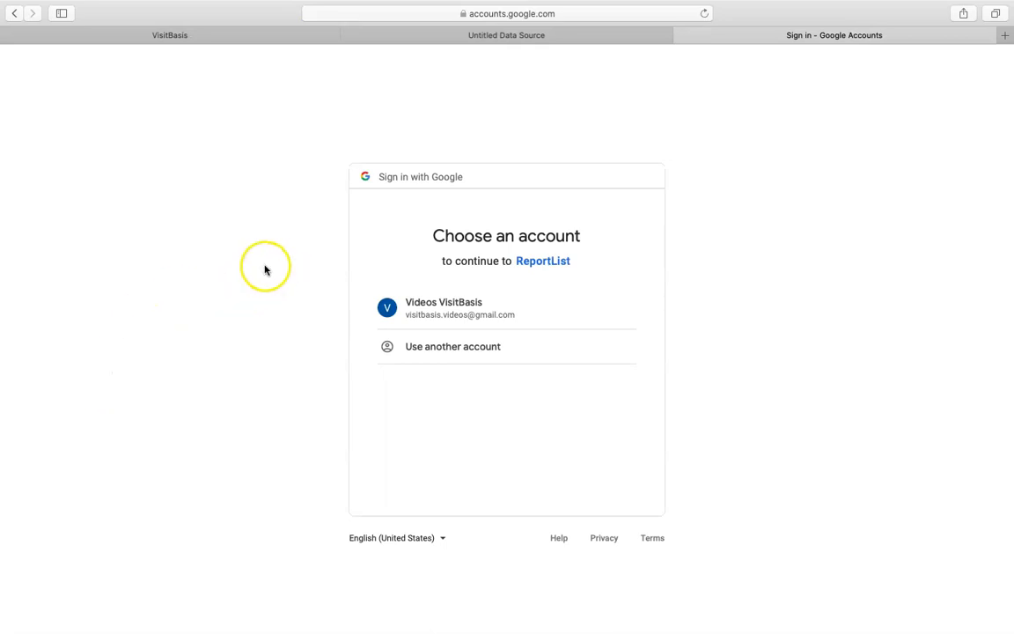
mouse_move(546, 310)
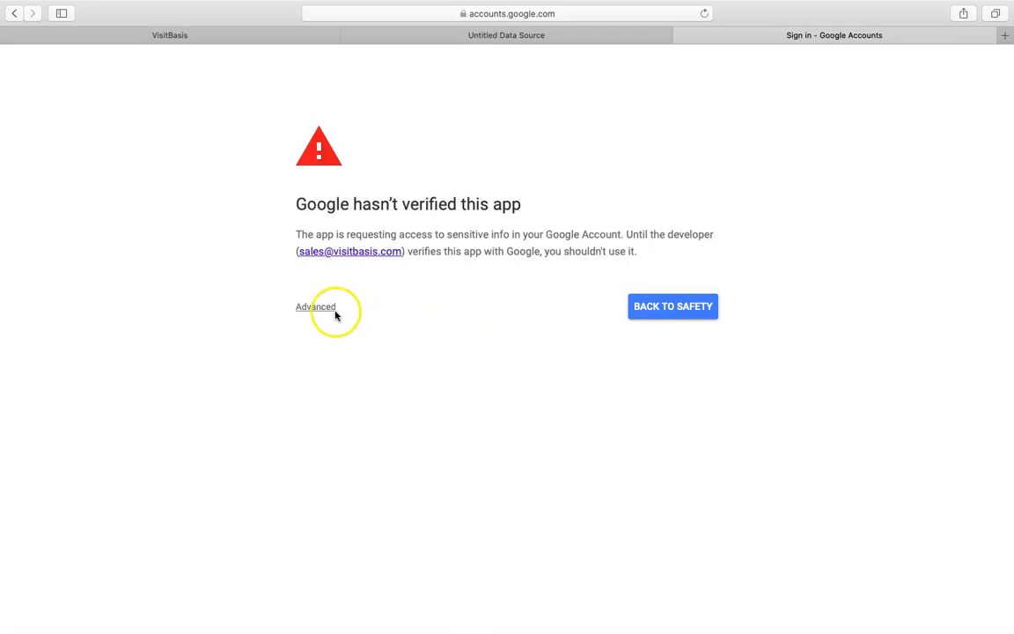
left_click(315, 306)
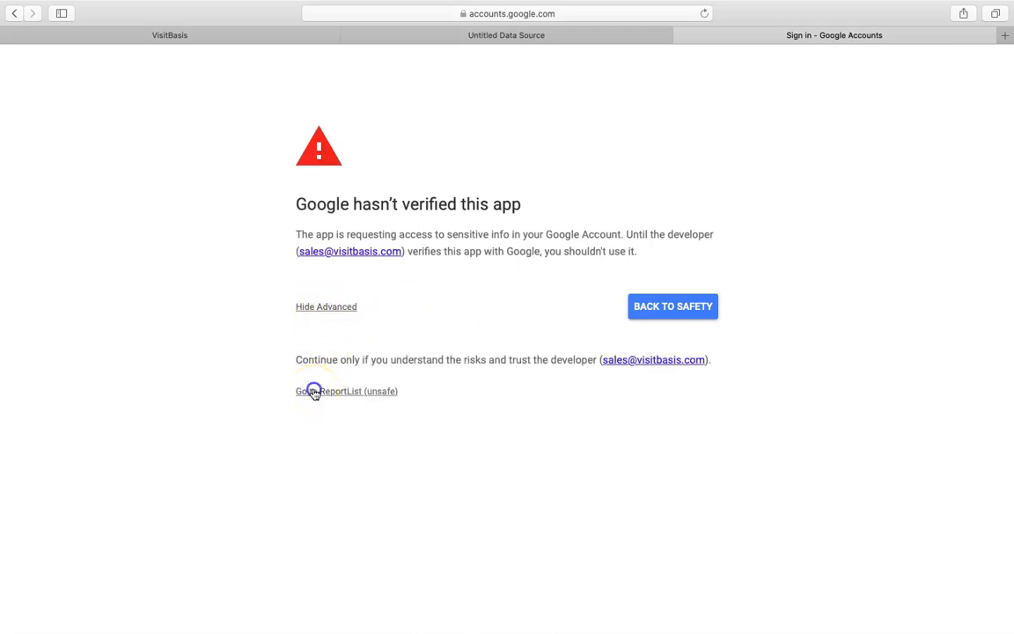
left_click(345, 391)
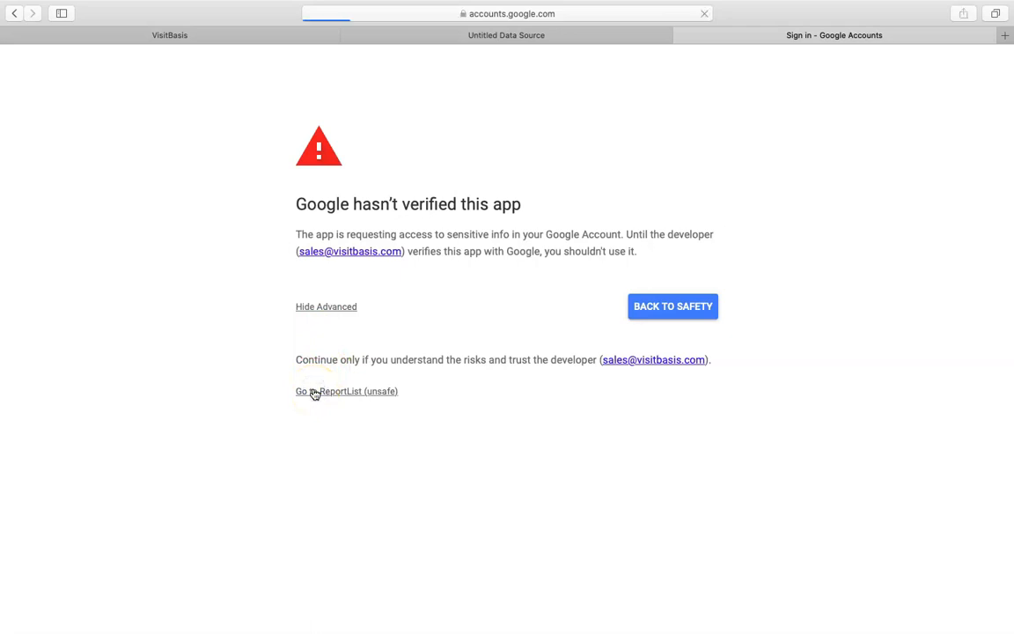
left_click(345, 391)
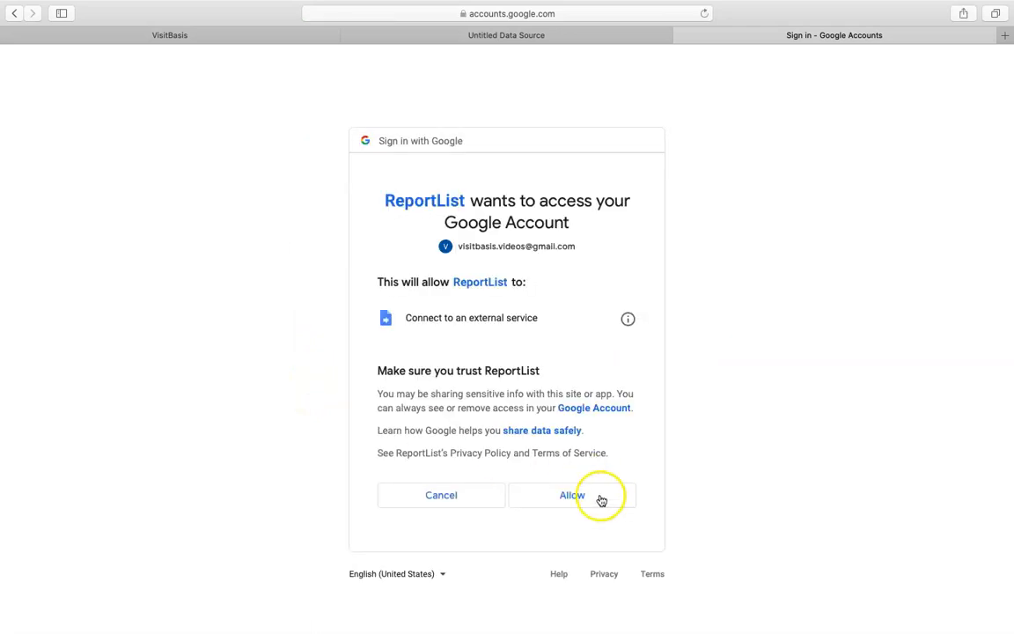
left_click(572, 495)
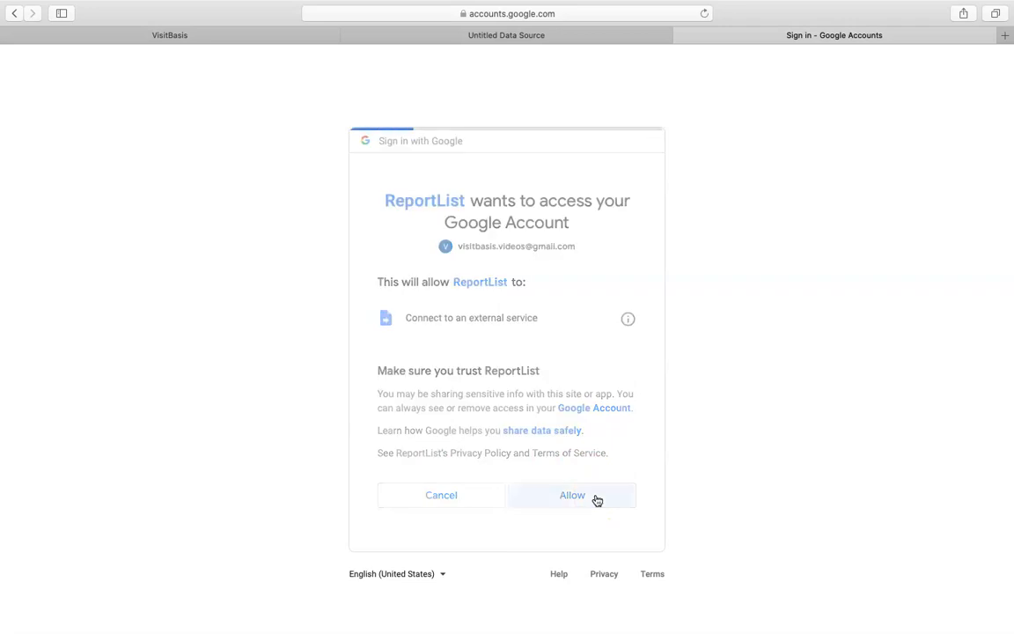
left_click(572, 495)
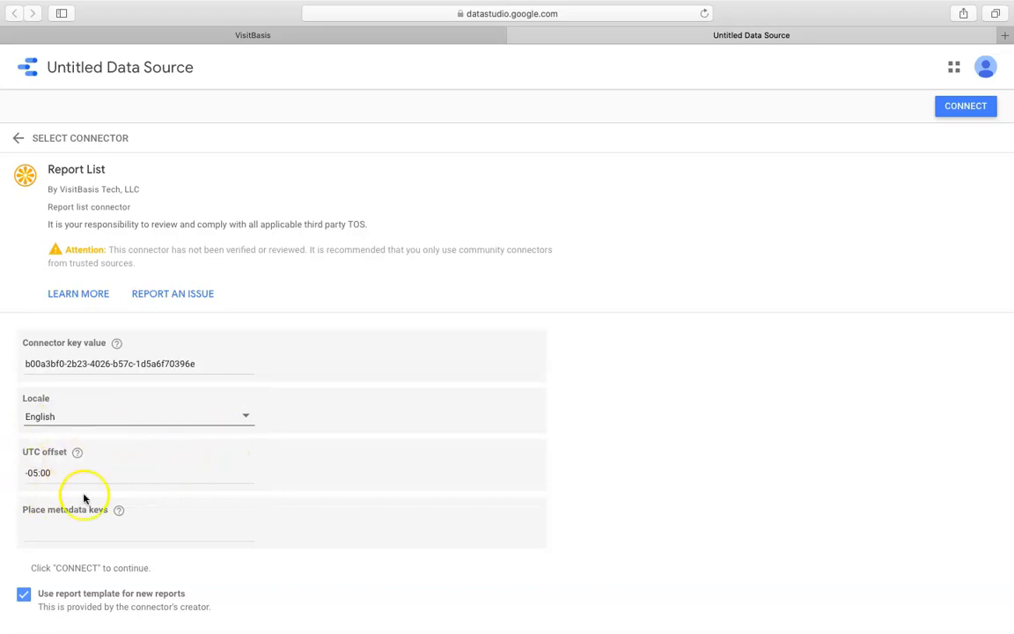
mouse_move(331, 553)
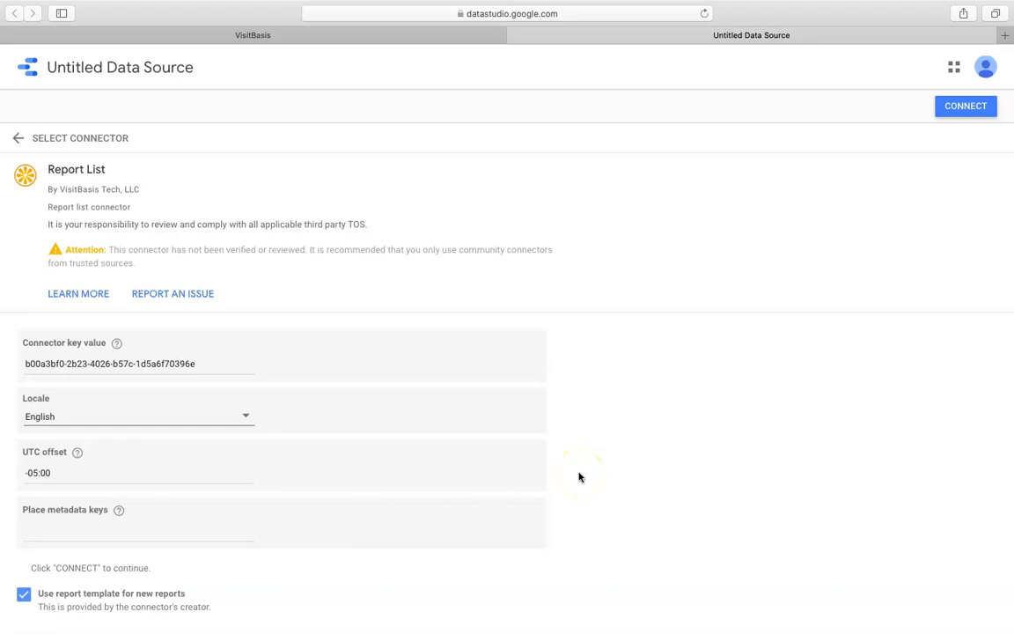
mouse_move(60, 546)
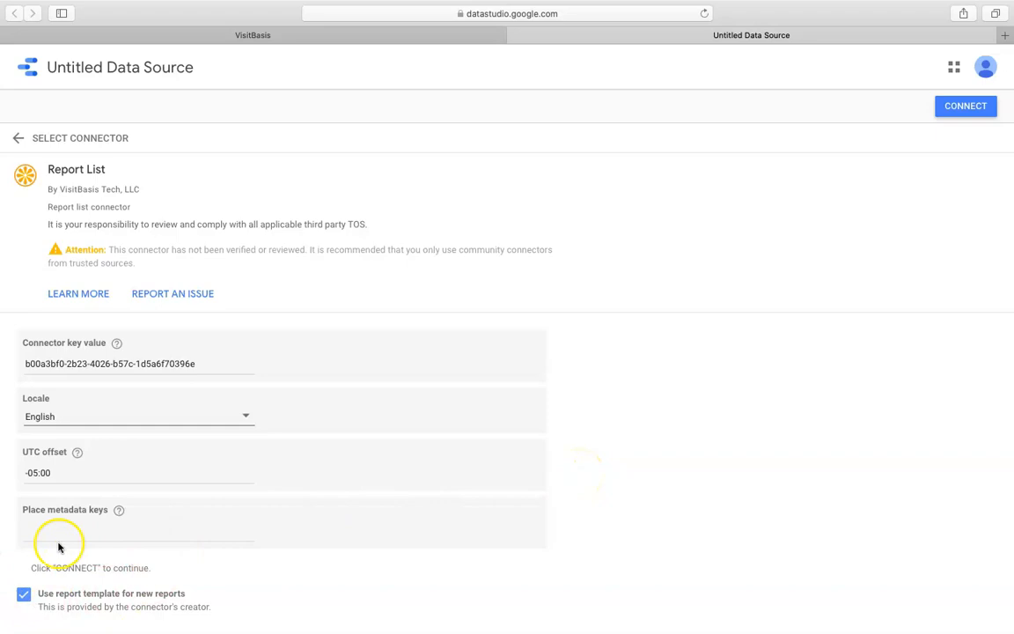
mouse_move(673, 539)
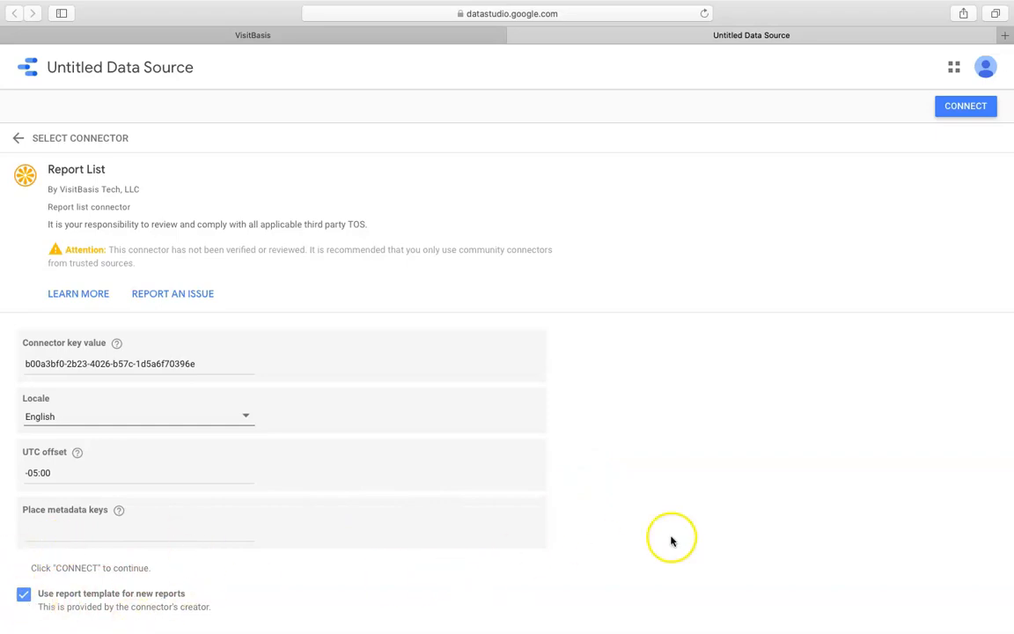
mouse_move(834, 248)
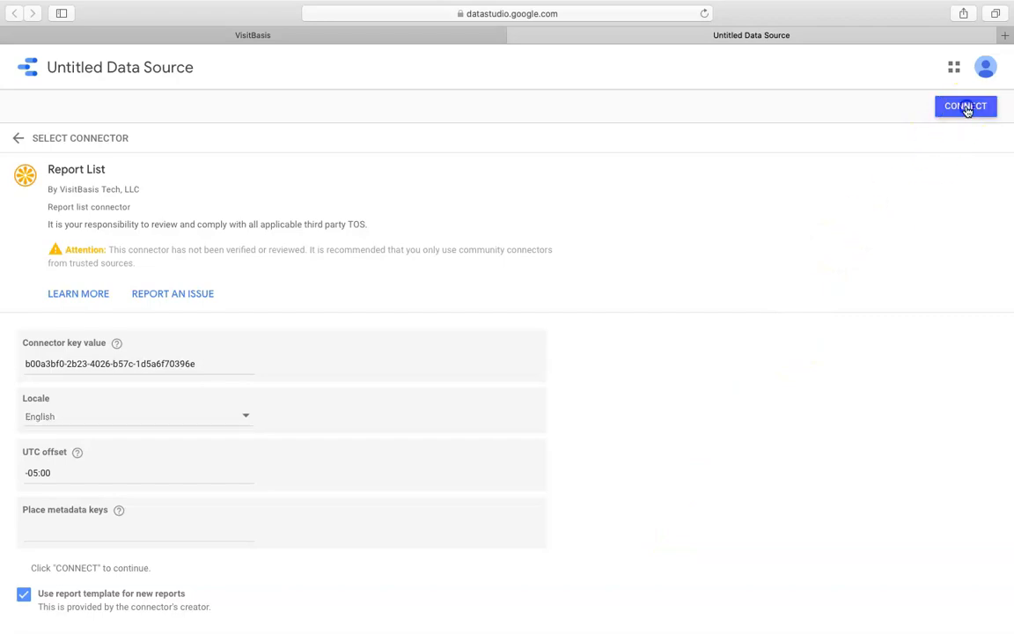
Connect the Report List data source with the key, English locale, -05:00 offset and template enabled
left_click(964, 105)
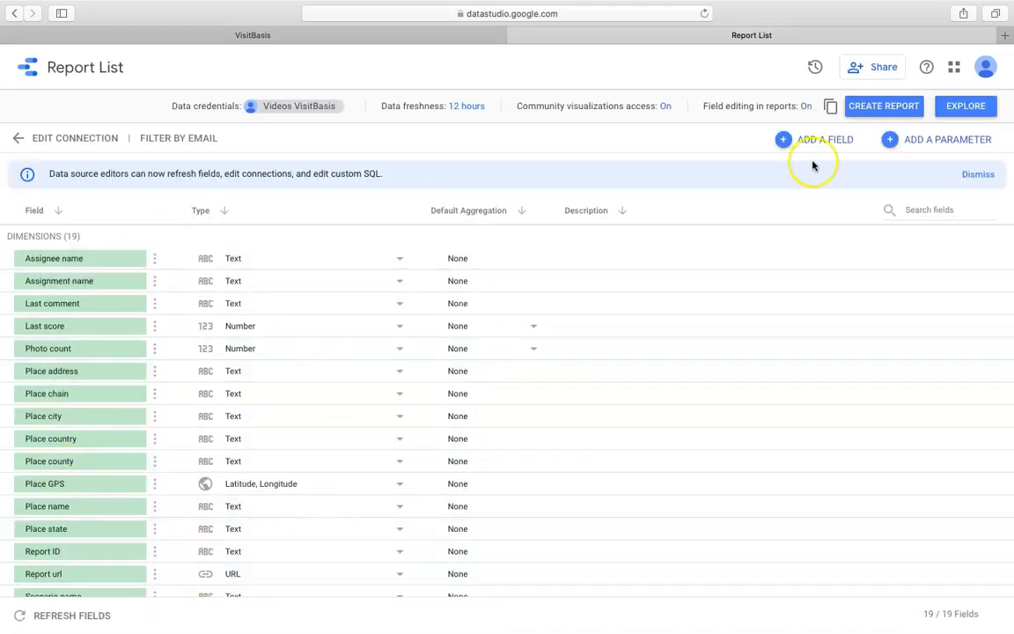
mouse_move(884, 106)
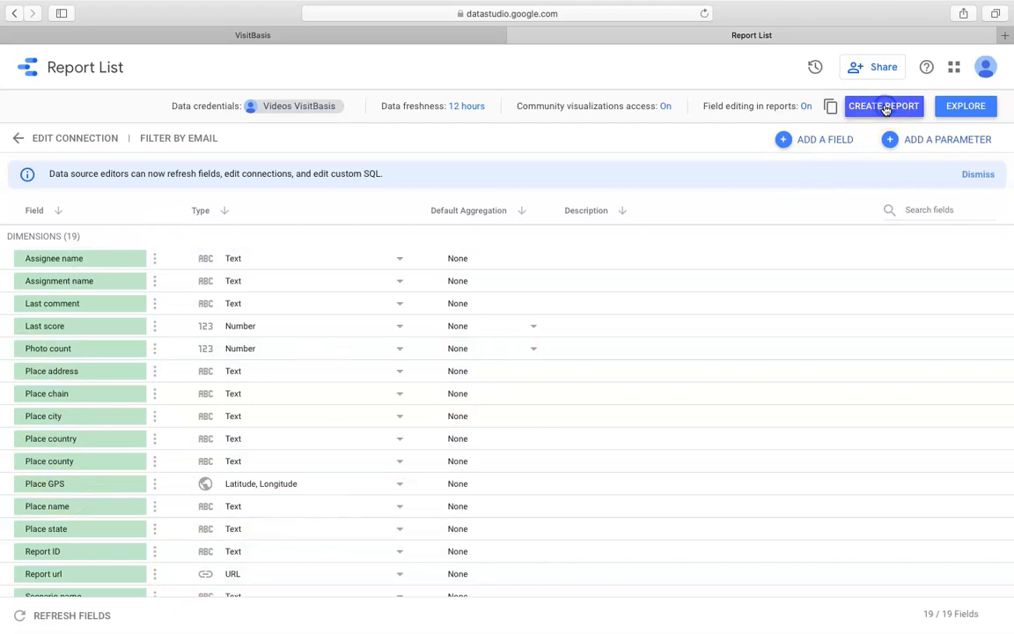
Create a new report from the Report List data source and confirm, producing 'Copy of Report List Template'
left_click(884, 105)
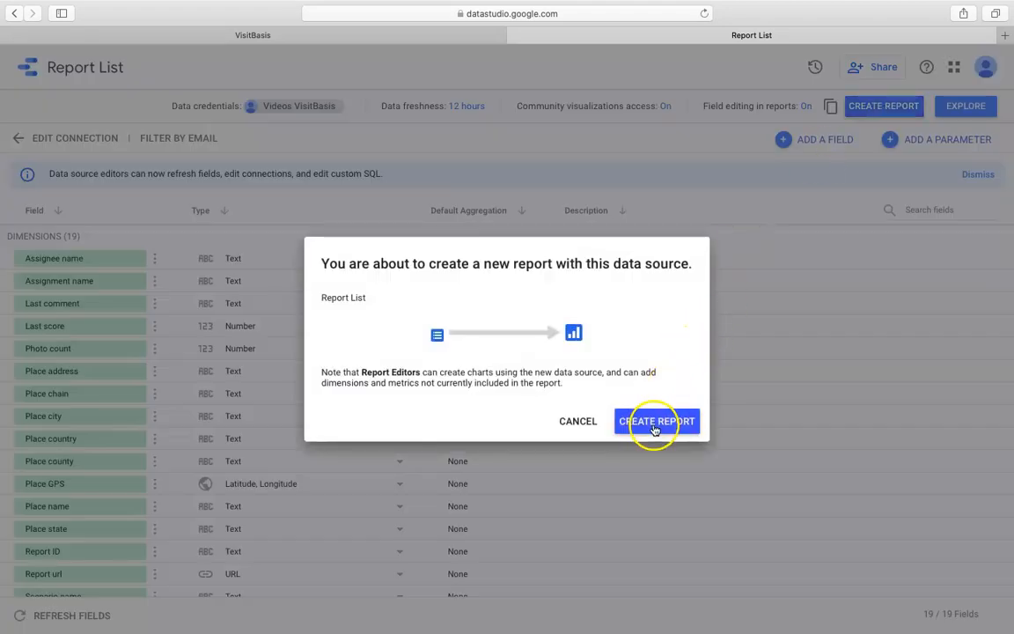
left_click(657, 421)
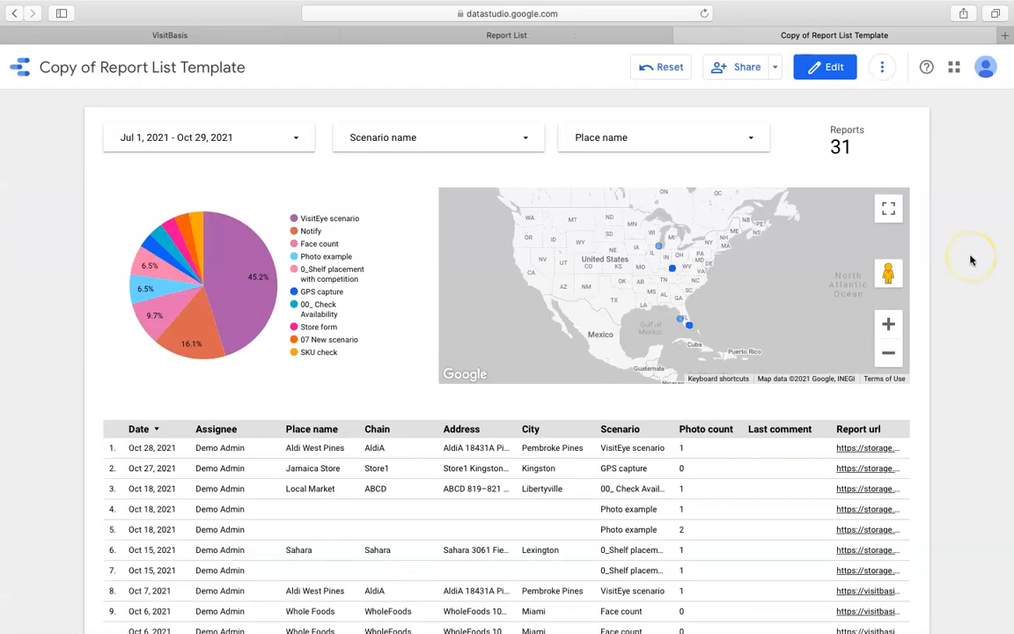
mouse_move(209, 528)
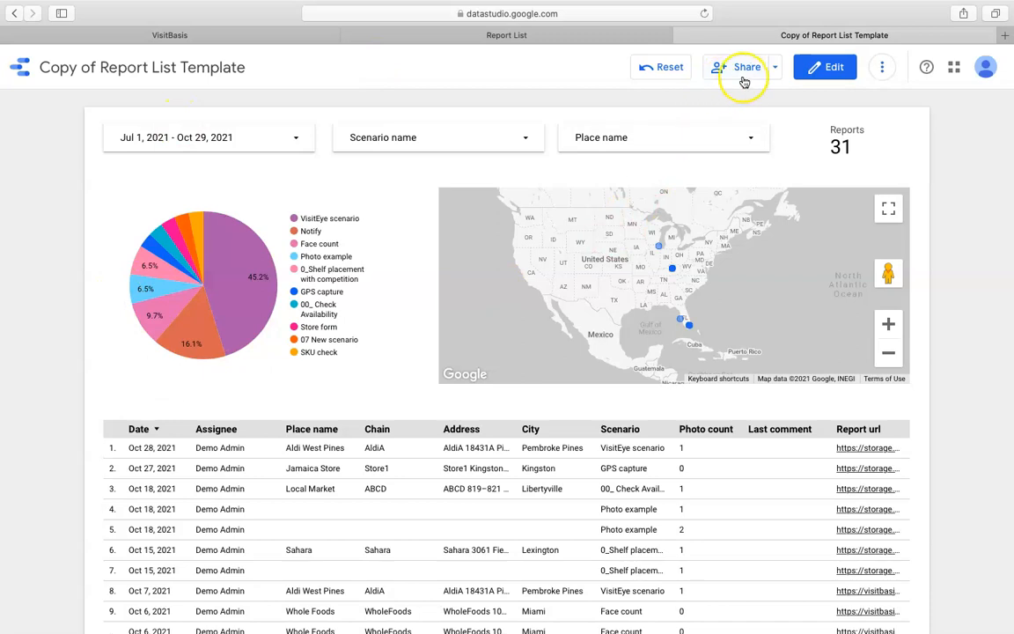
mouse_move(743, 83)
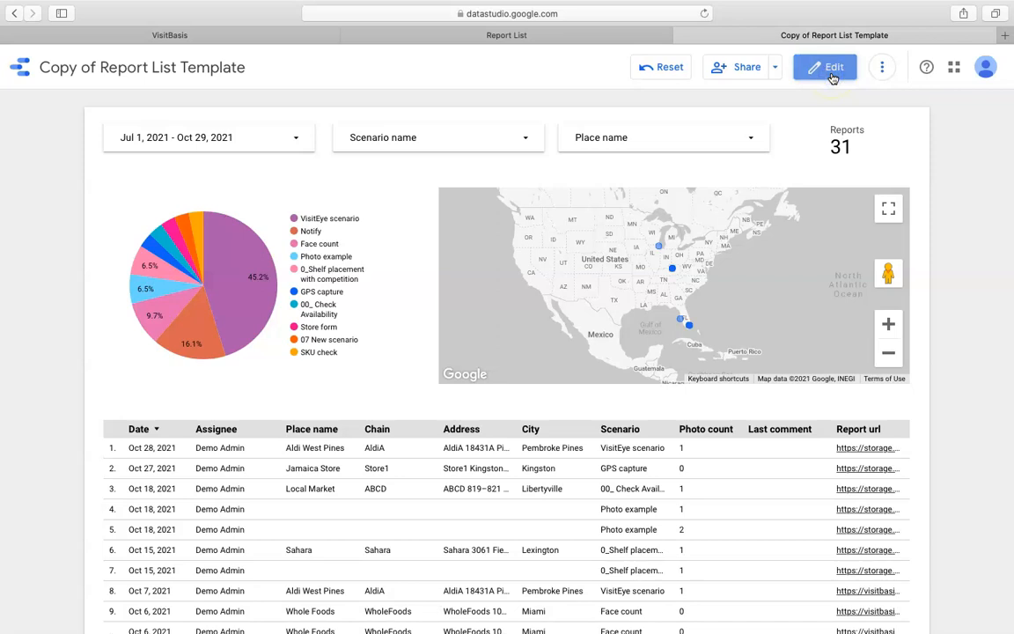
Switch the 'Copy of Report List Template' report into edit mode
left_click(824, 67)
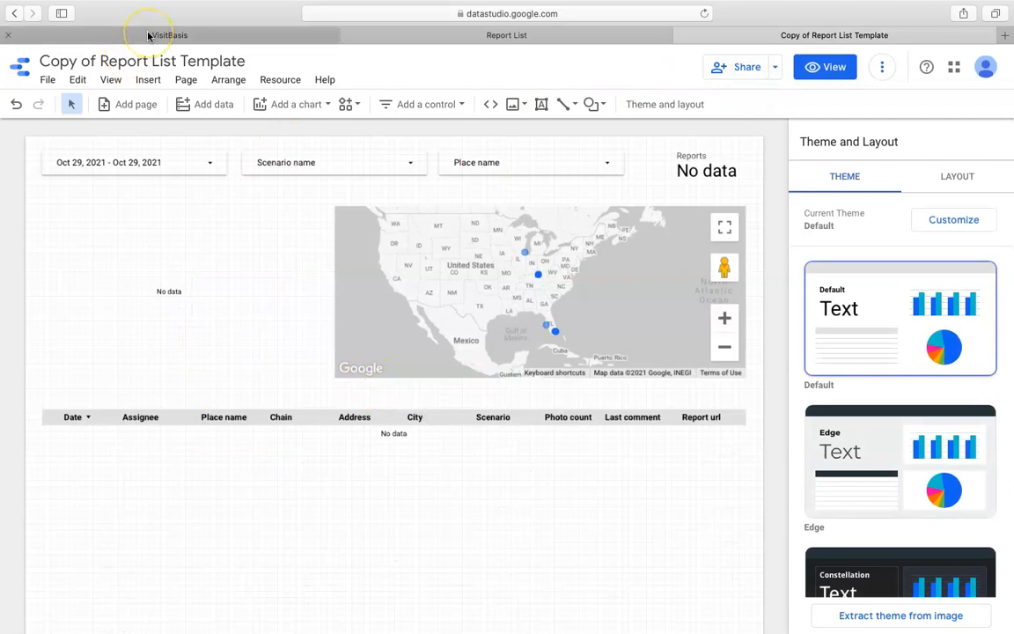
Back in VisitBasis company settings, add a second connector key named 'Scenario report'
left_click(167, 35)
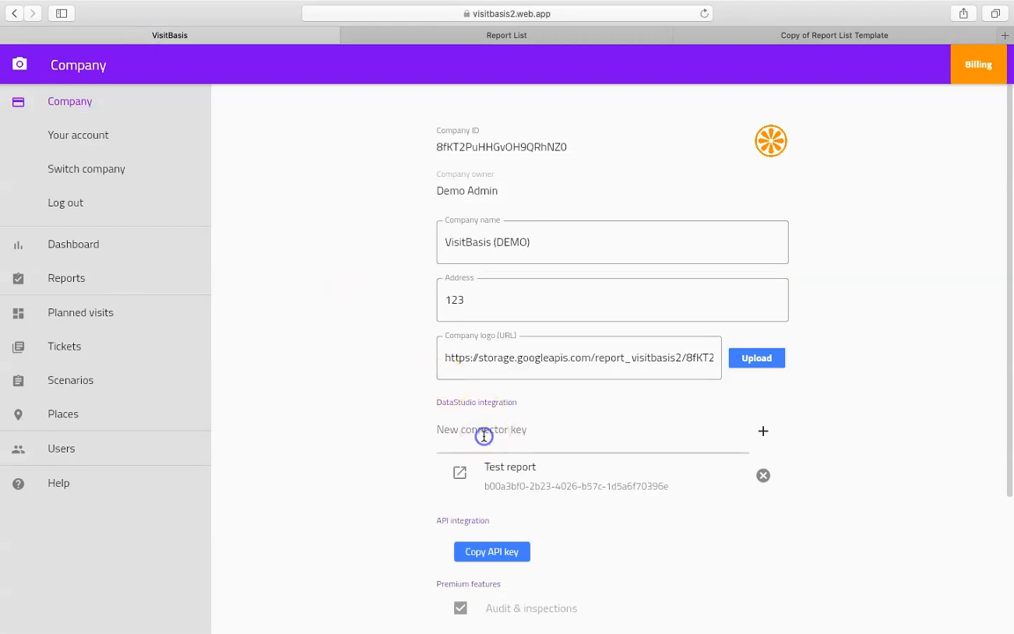
left_click(591, 431)
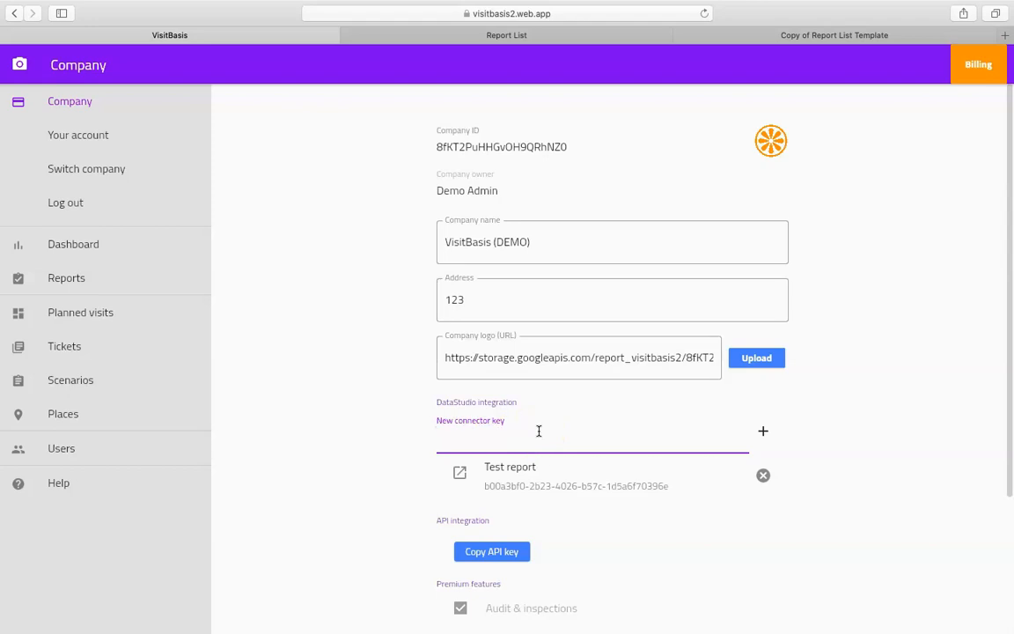
type("Scenario report")
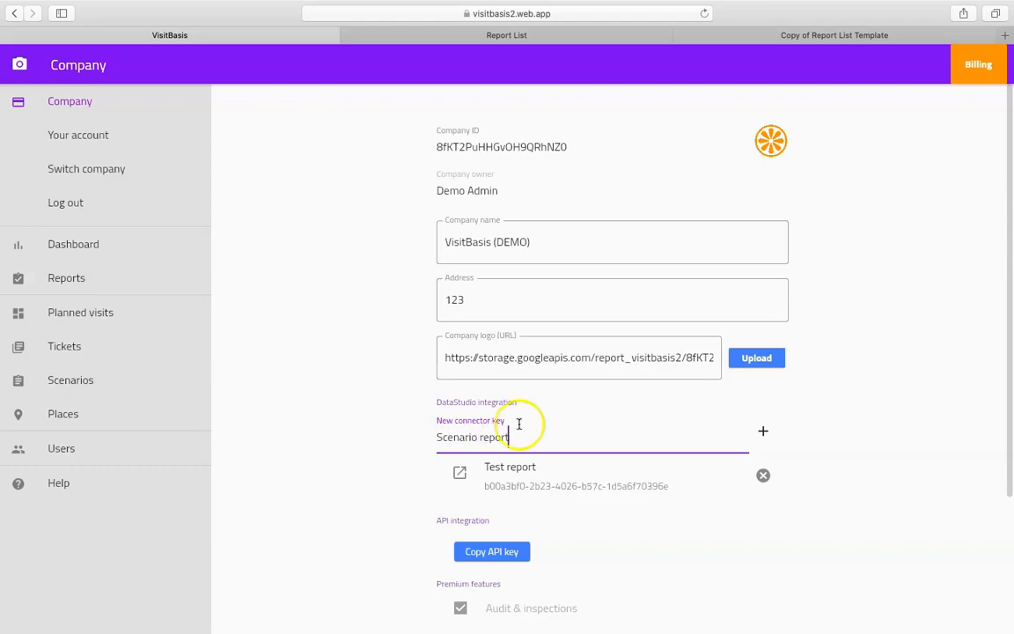
mouse_move(430, 388)
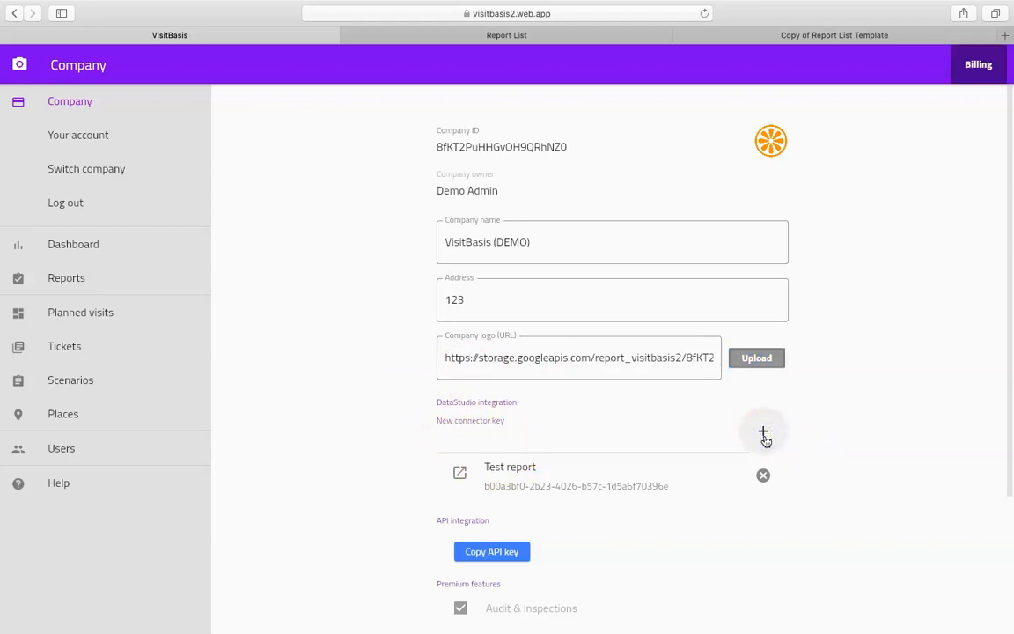
left_click(765, 433)
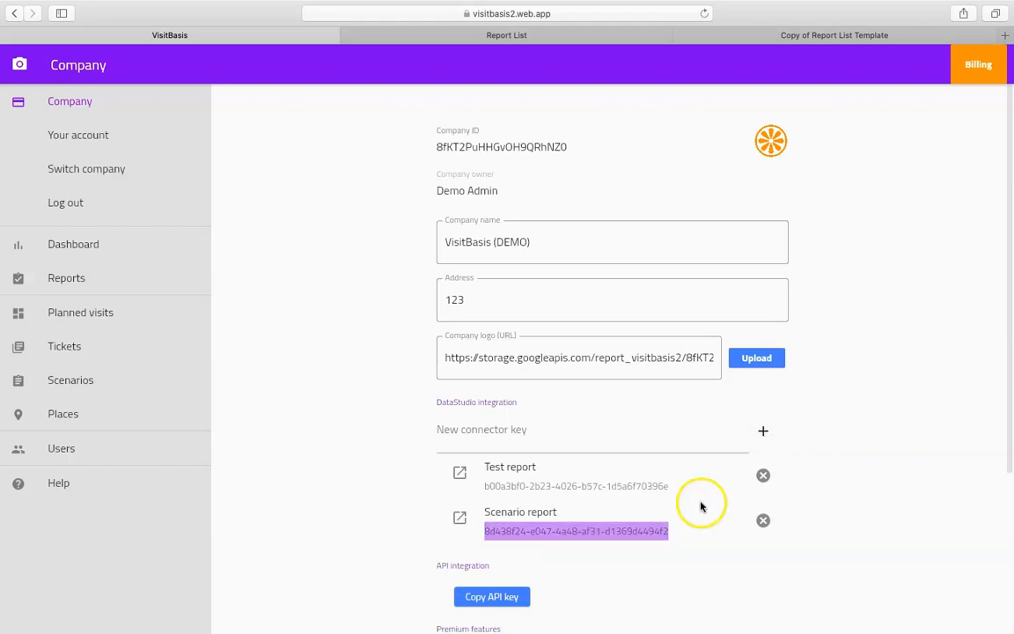
mouse_move(641, 572)
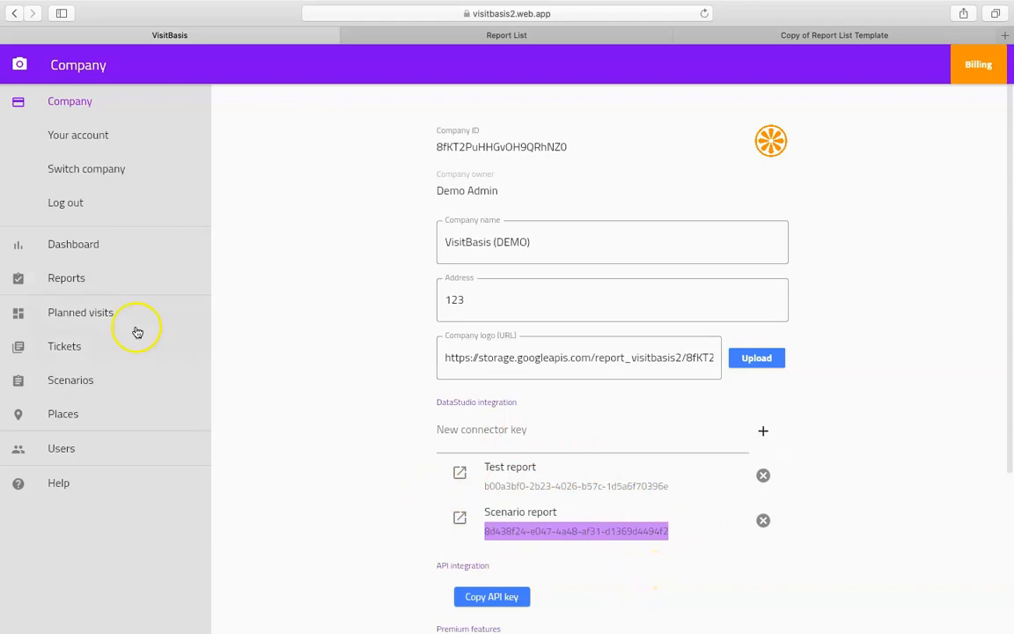
Go to Reports > Downloads and start the DataStudio integration for a scenario's downloads
left_click(67, 278)
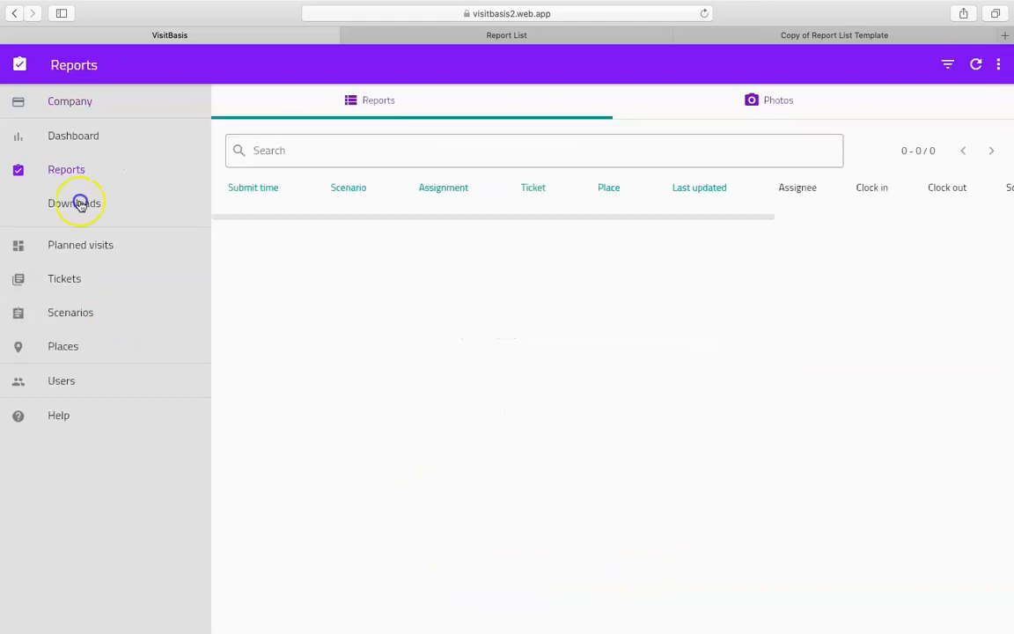
left_click(74, 203)
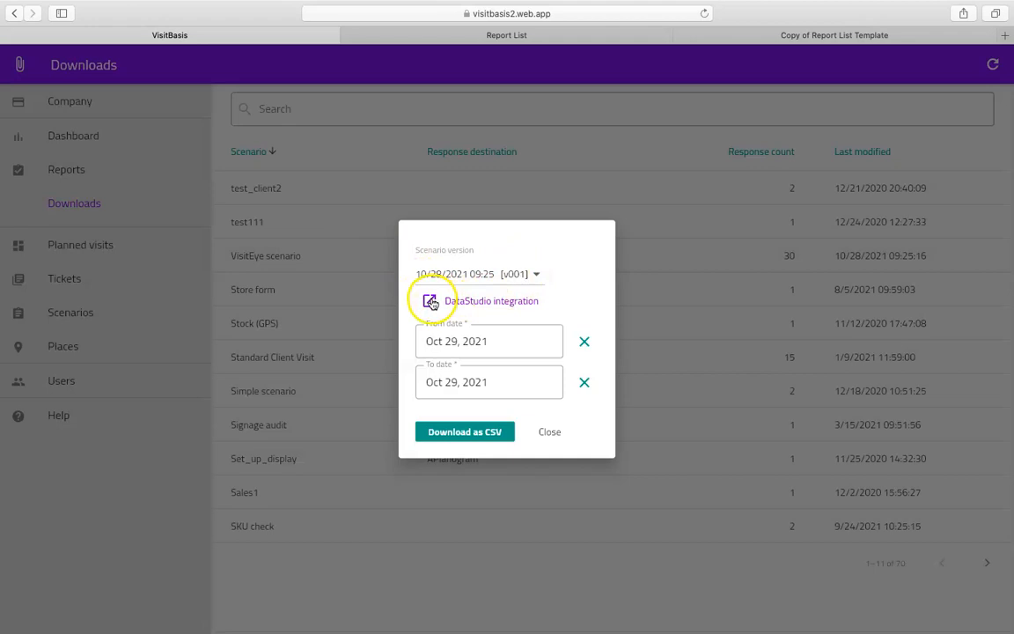
left_click(430, 300)
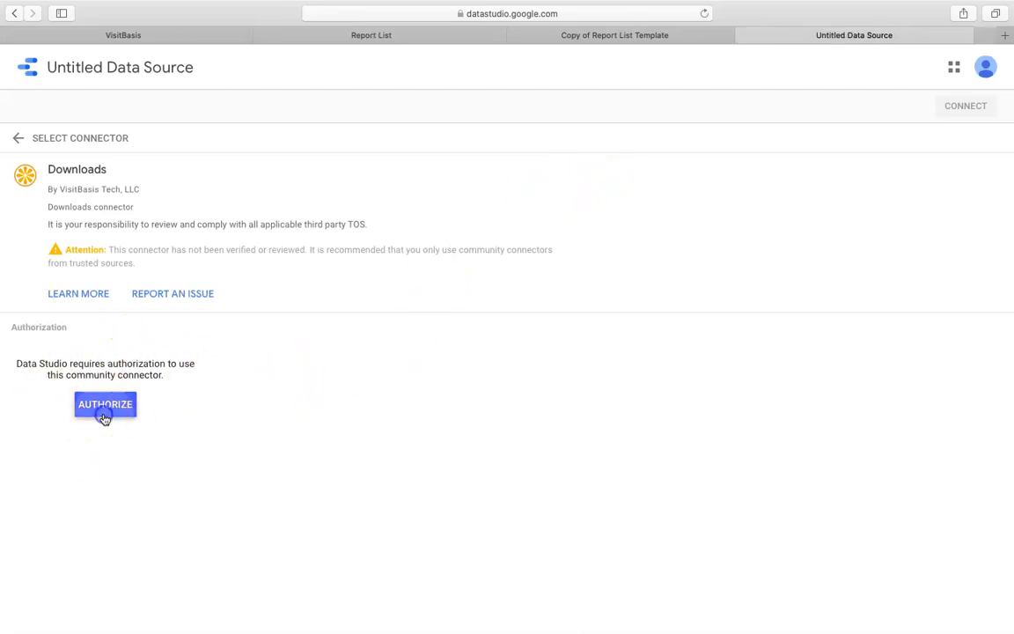
Authorize the Downloads connector: pick the account, go to Downloads (unsafe) past the warning, and Allow access
left_click(105, 403)
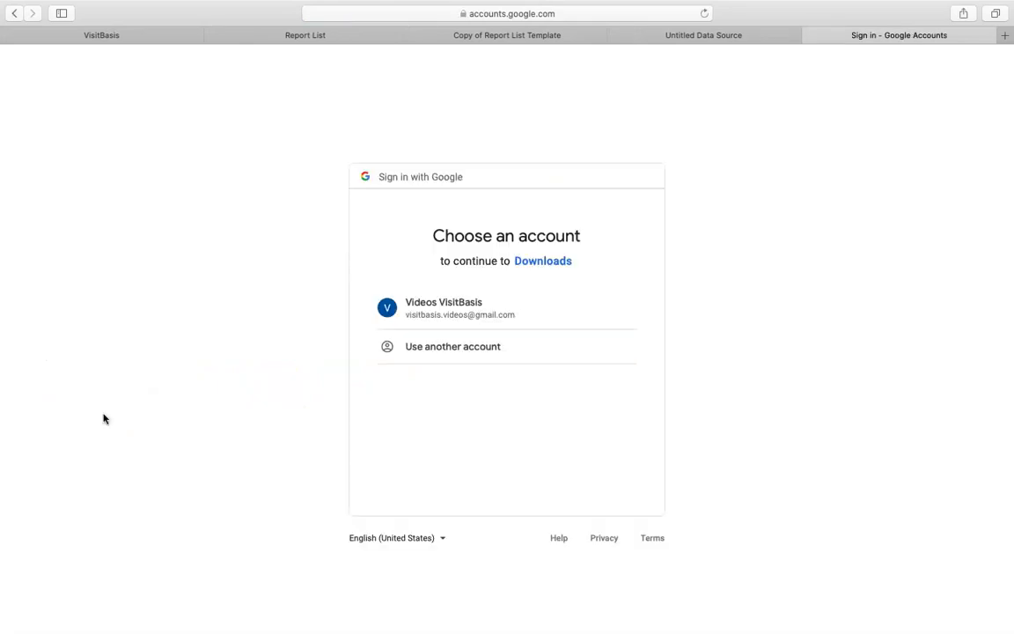
mouse_move(212, 334)
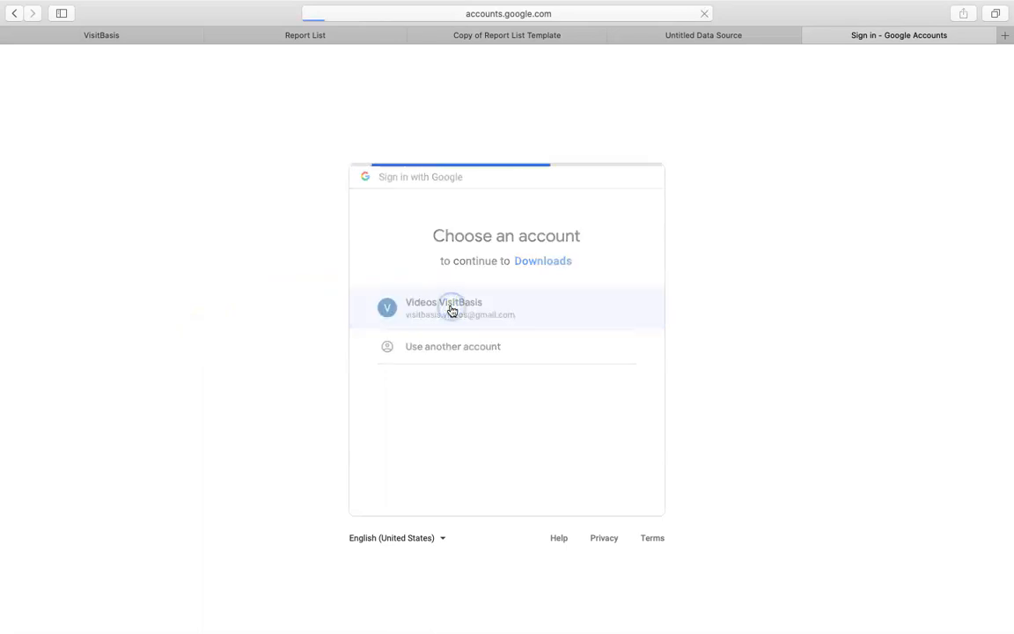
left_click(444, 306)
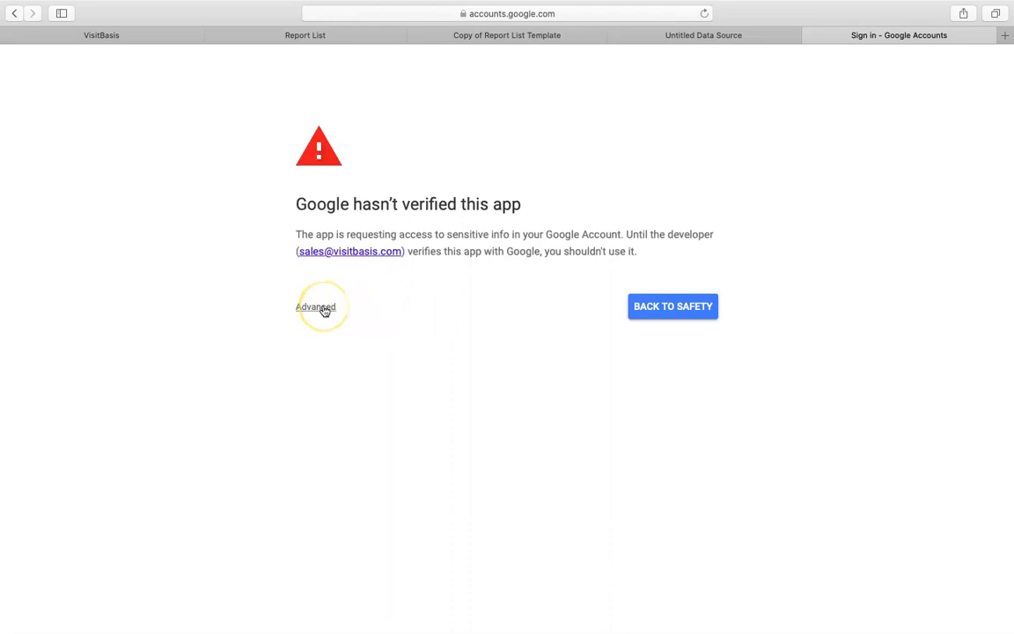
left_click(315, 306)
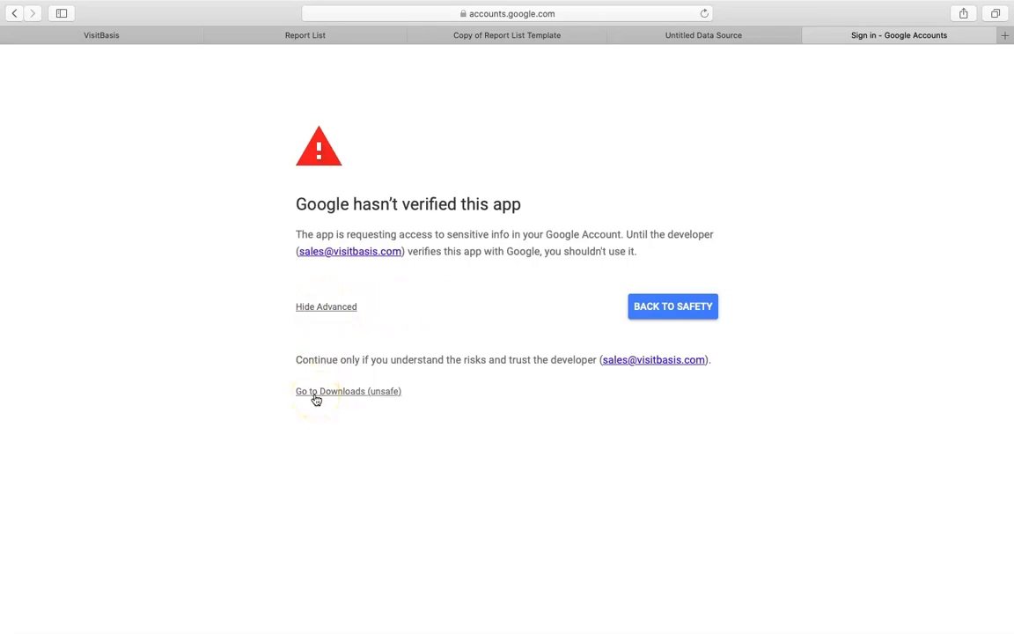
left_click(349, 390)
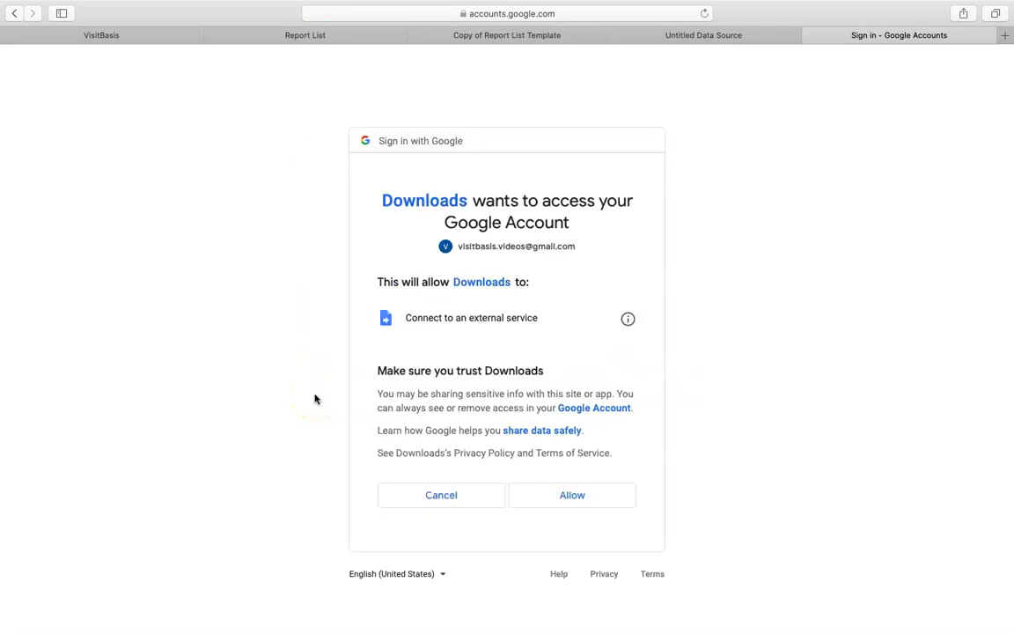
left_click(571, 495)
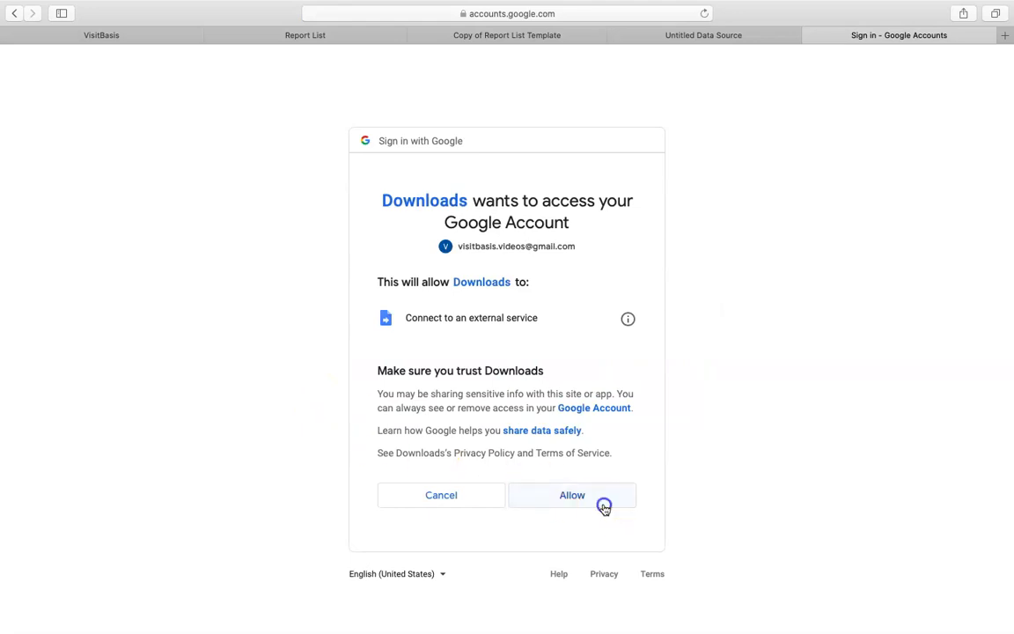
left_click(572, 495)
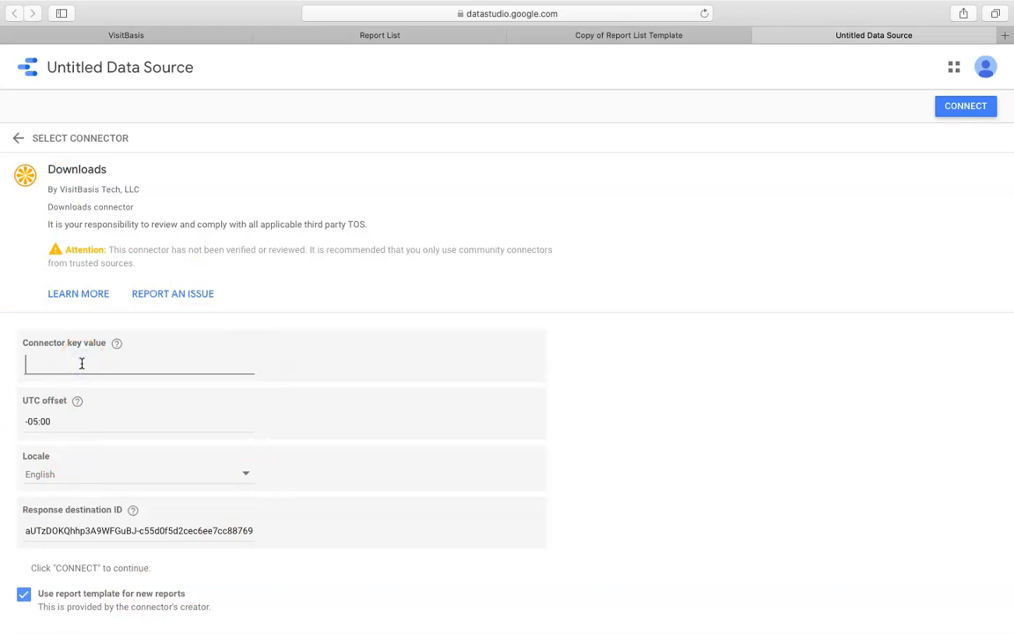
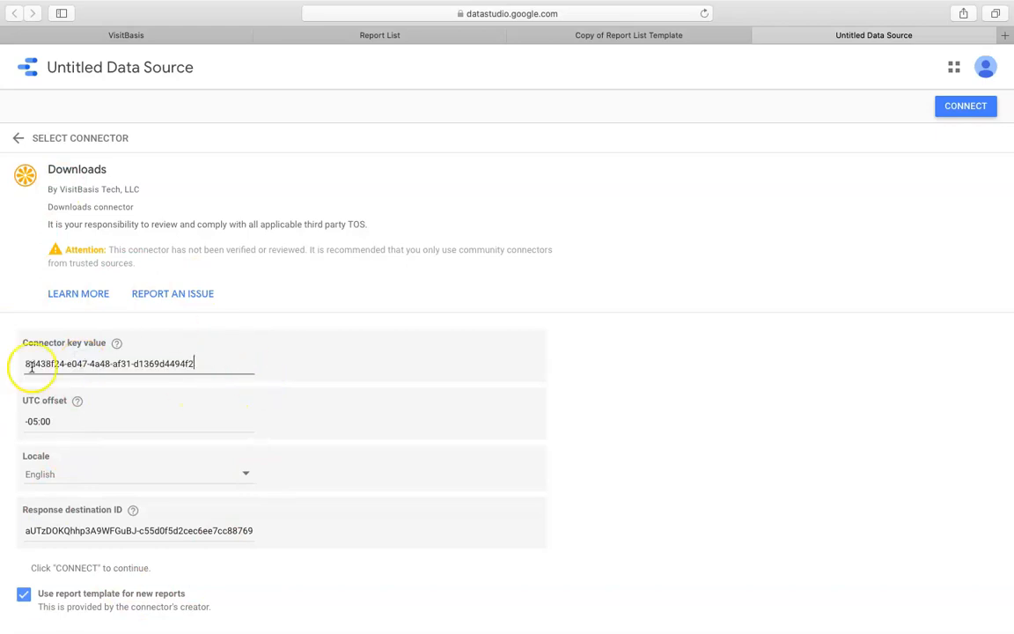
mouse_move(67, 486)
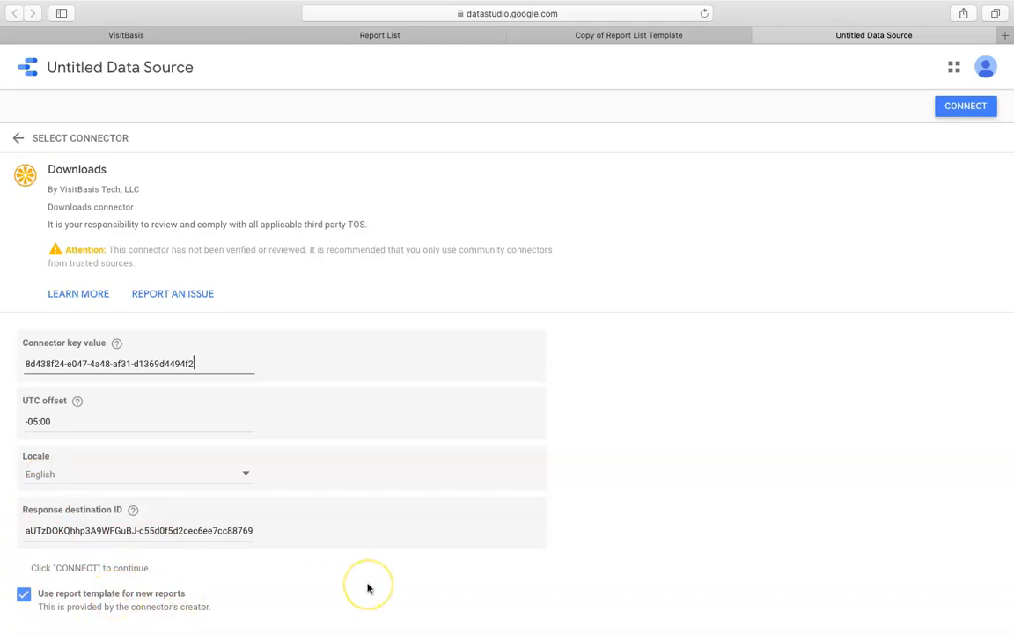
mouse_move(817, 348)
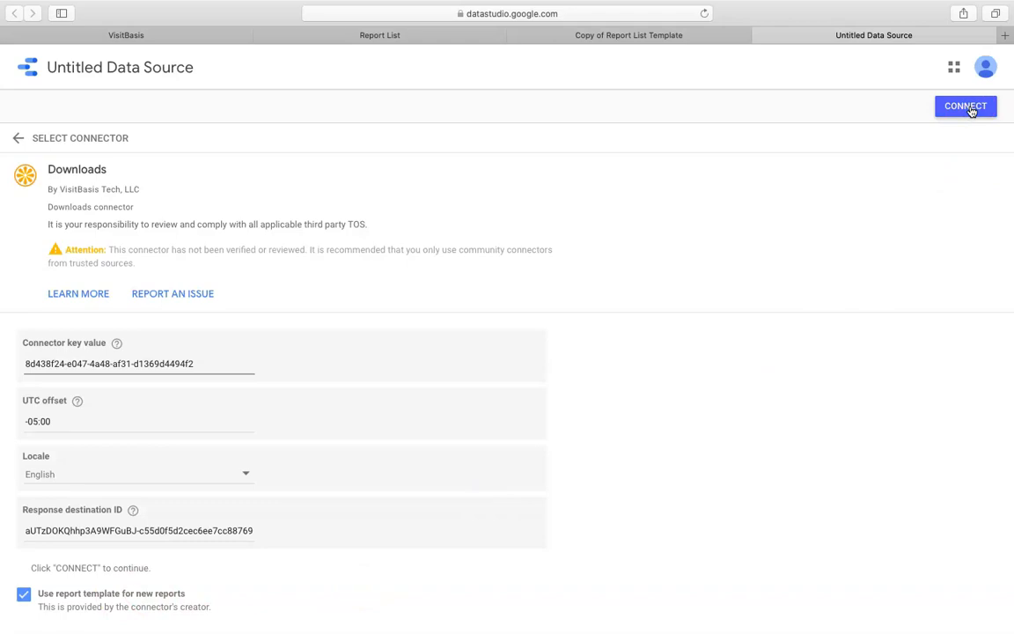
left_click(965, 105)
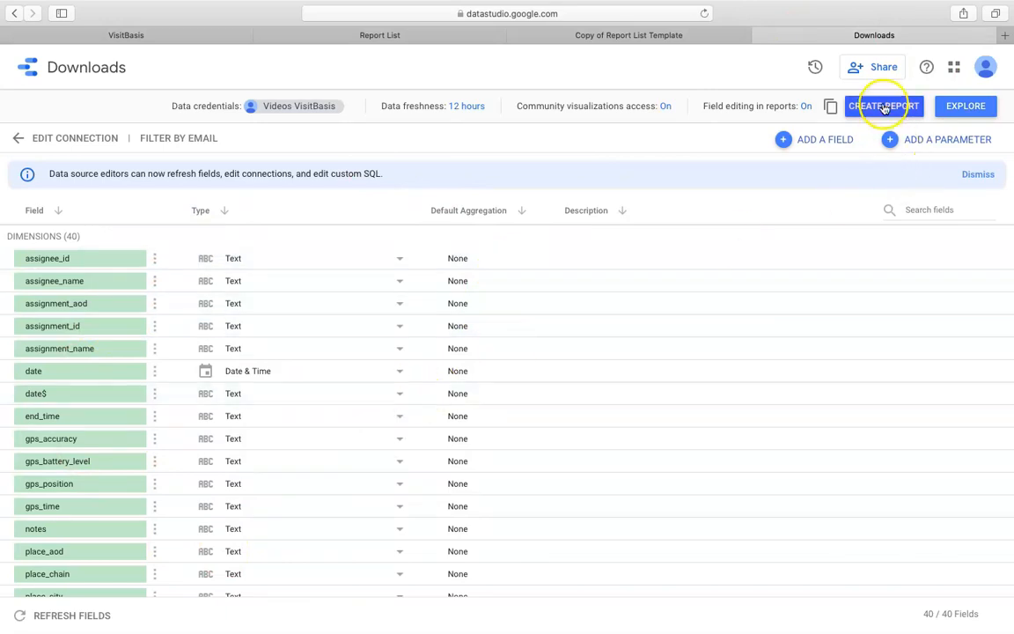
Create a new report from the Downloads data source and confirm, producing 'Copy of Downloads template'
left_click(884, 105)
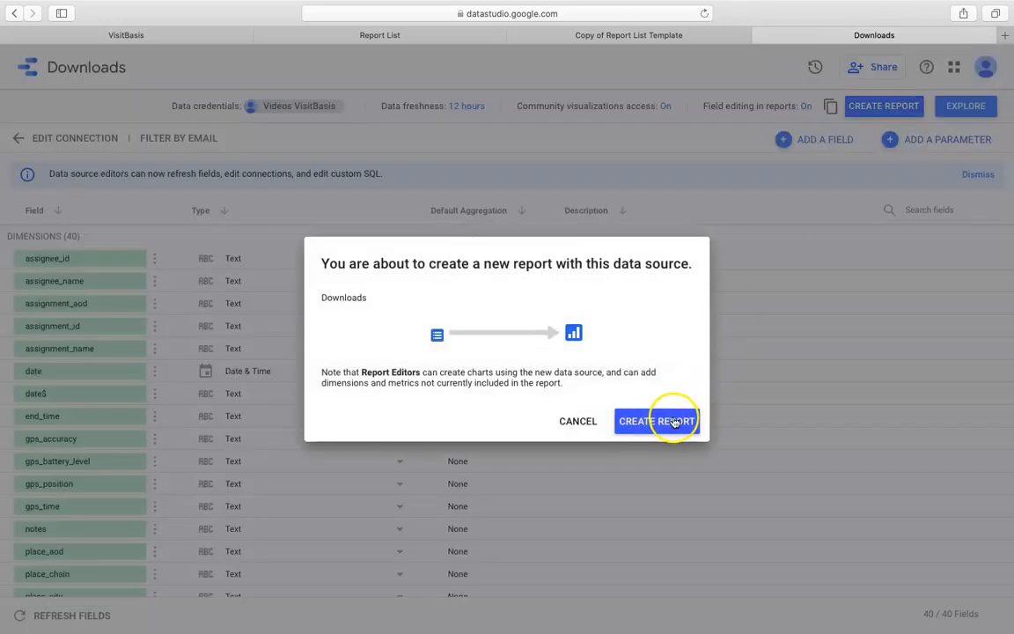
left_click(655, 421)
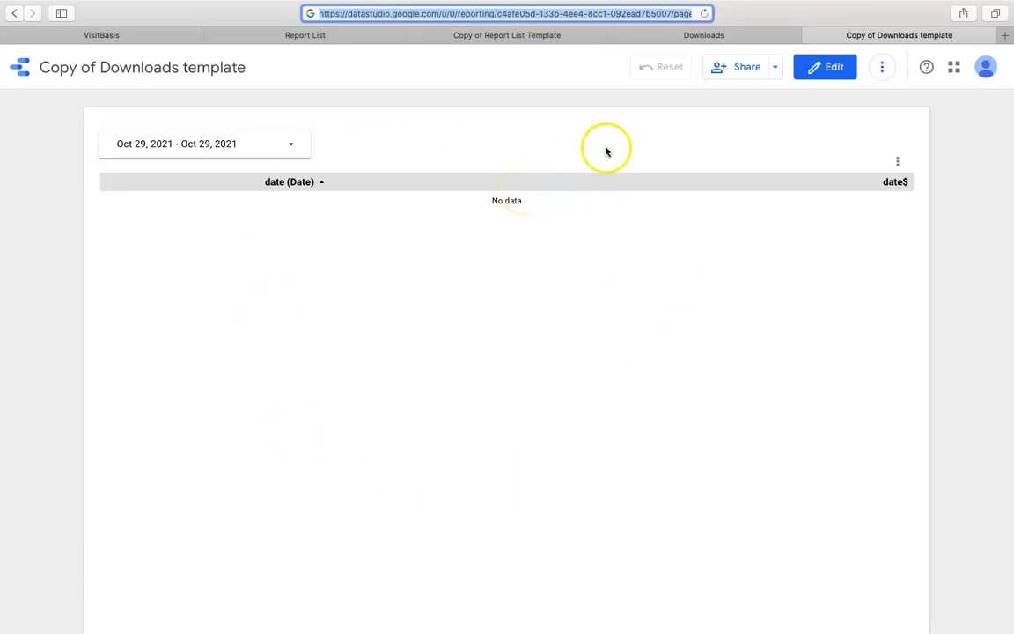
mouse_move(739, 74)
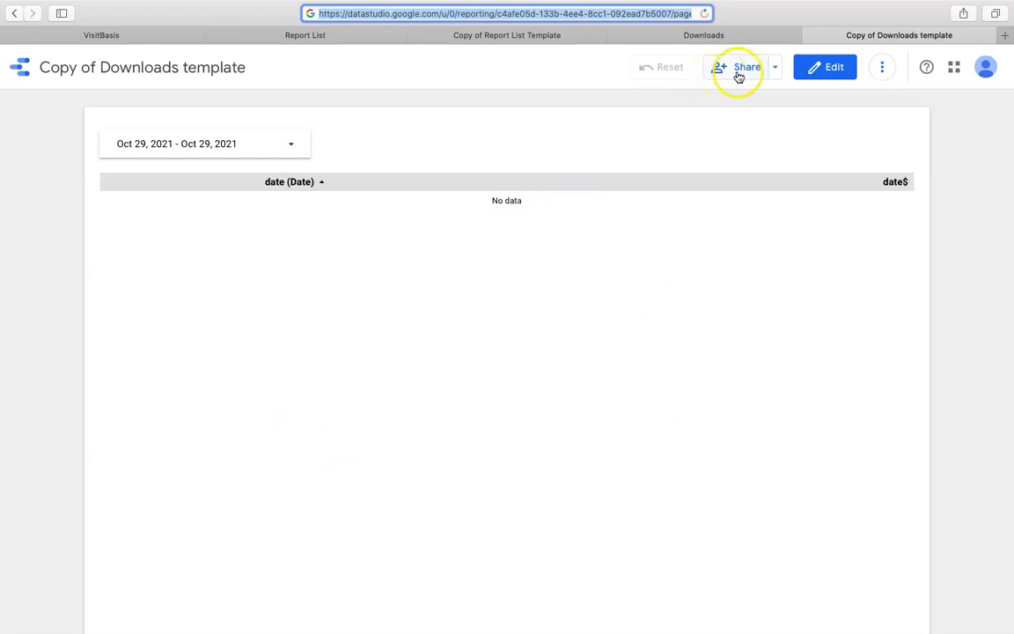
mouse_move(826, 67)
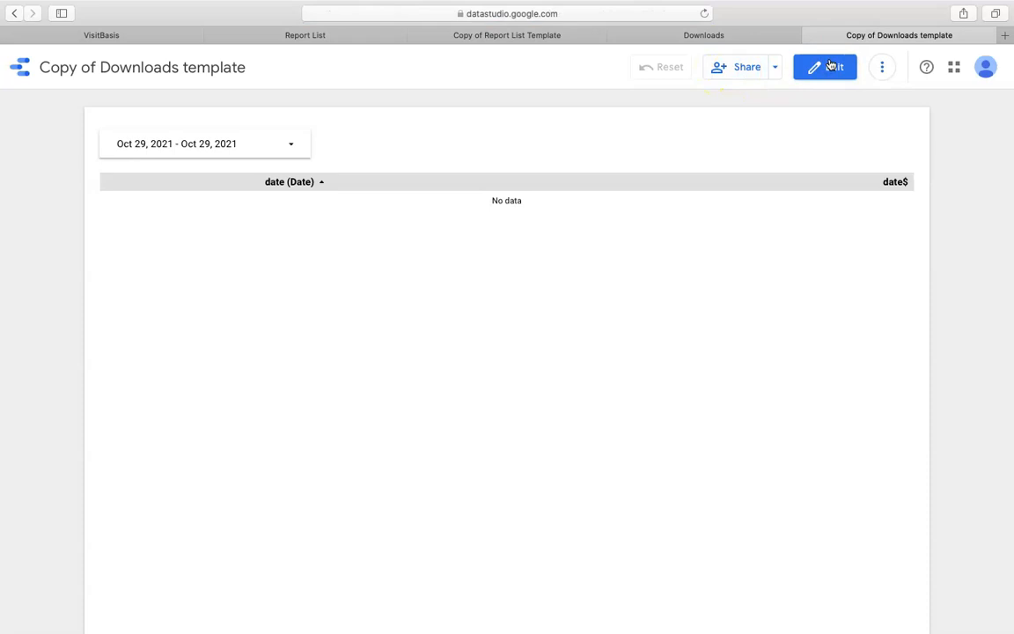
Switch the 'Copy of Downloads template' report into edit mode showing theme and layout settings
left_click(824, 67)
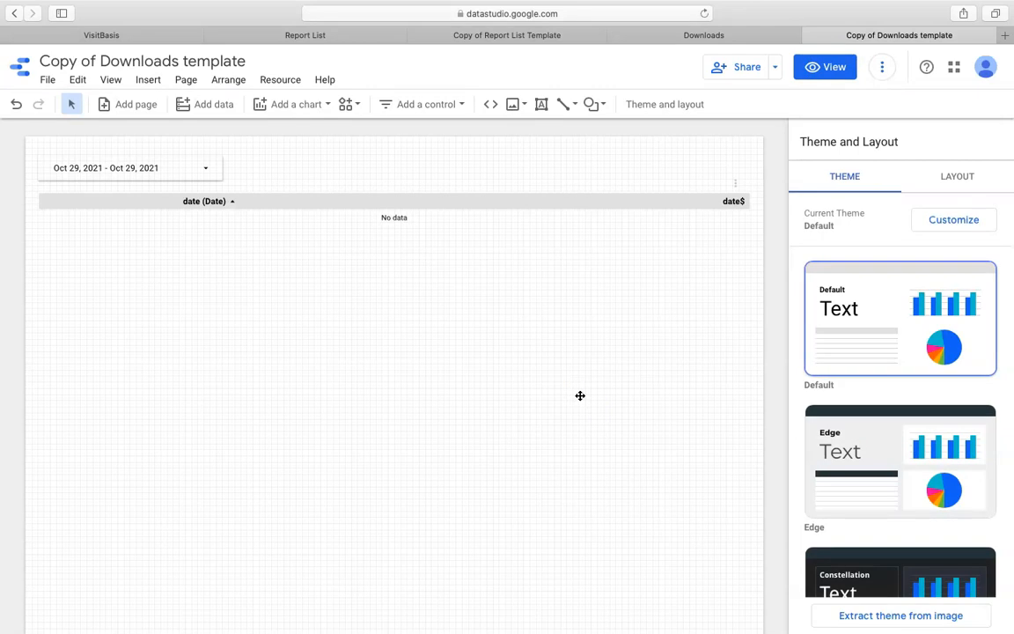
mouse_move(638, 64)
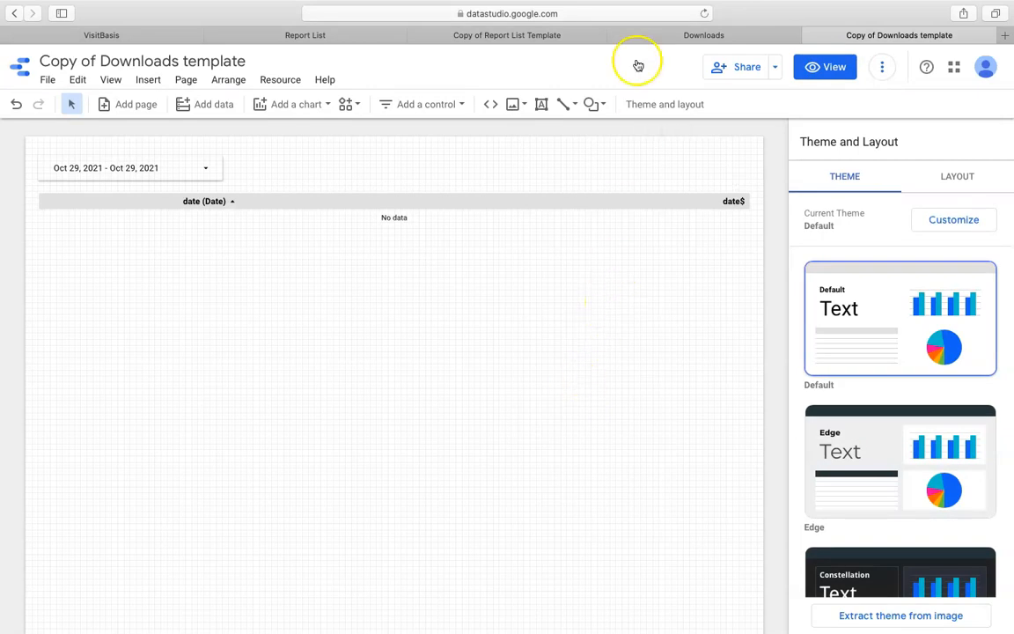